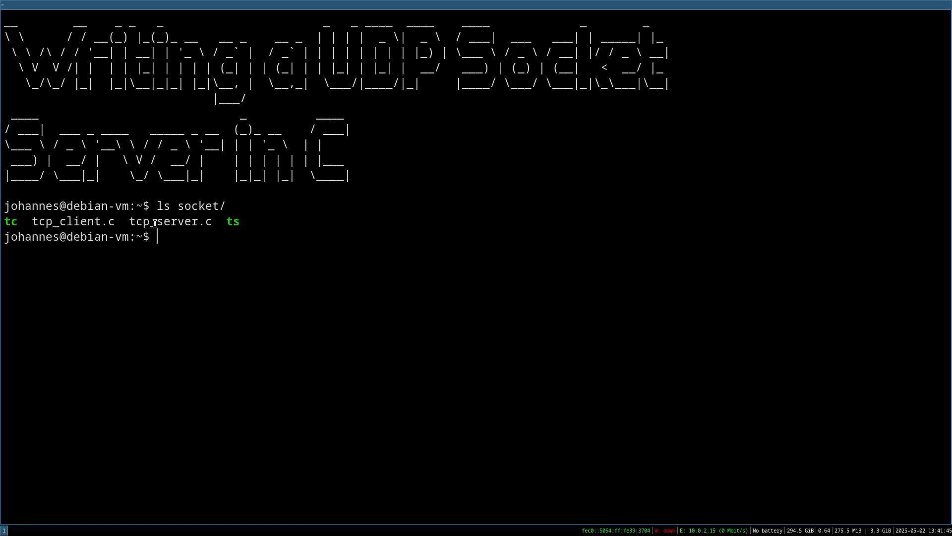
pyautogui.moveTo(204, 225)
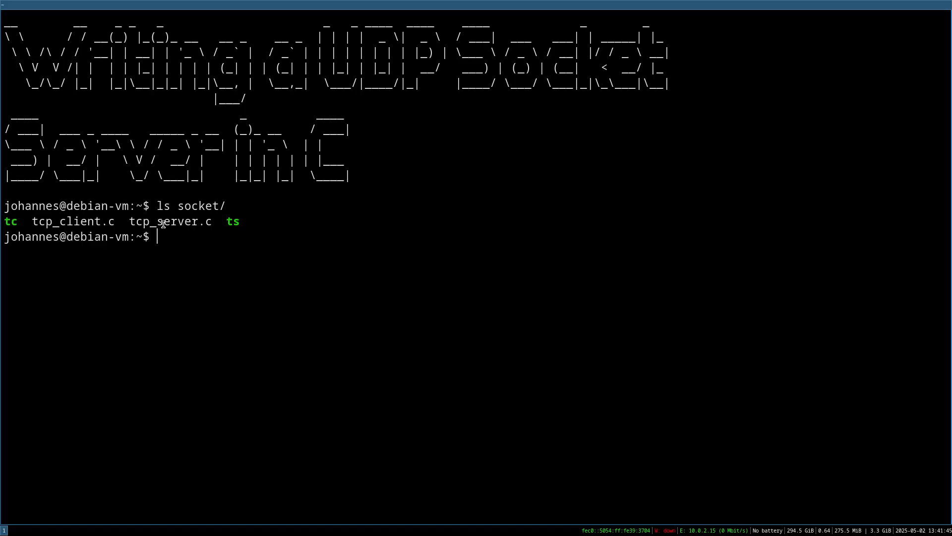
# Enter the socket folder, copy tcp_server.c to udp_server.c, and type vim udp_server.c.
pyautogui.write('cd socket/')
pyautogui.write('cp t')
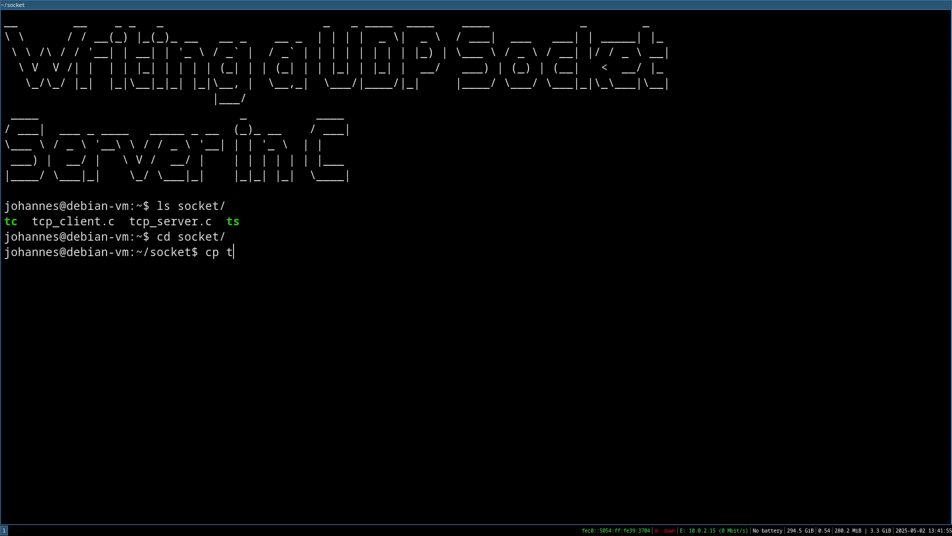
pyautogui.write('cp_server.c ud')
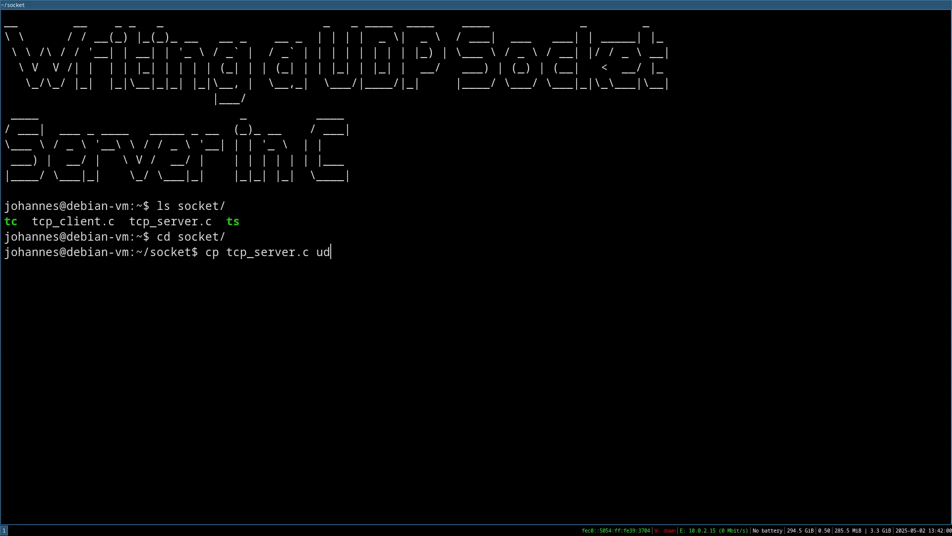
pyautogui.write('p_ser')
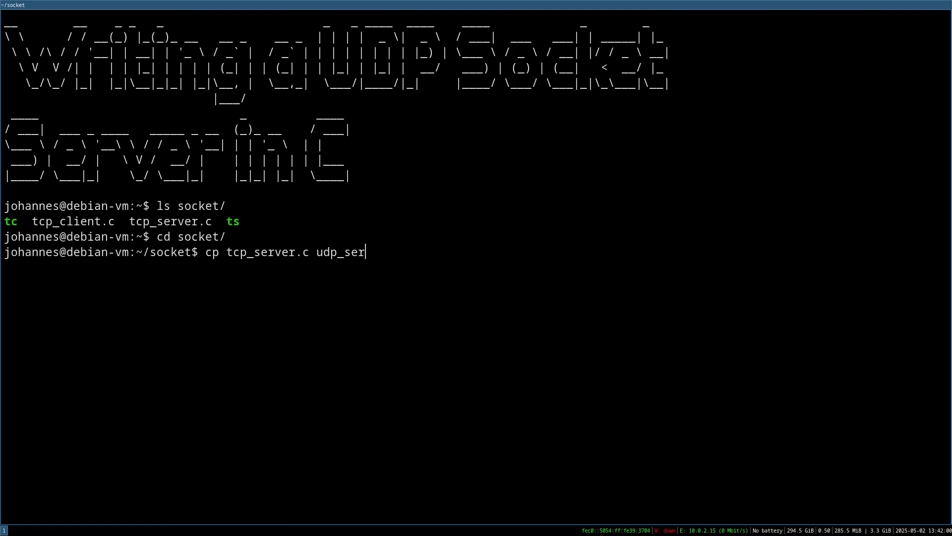
pyautogui.press('Return')
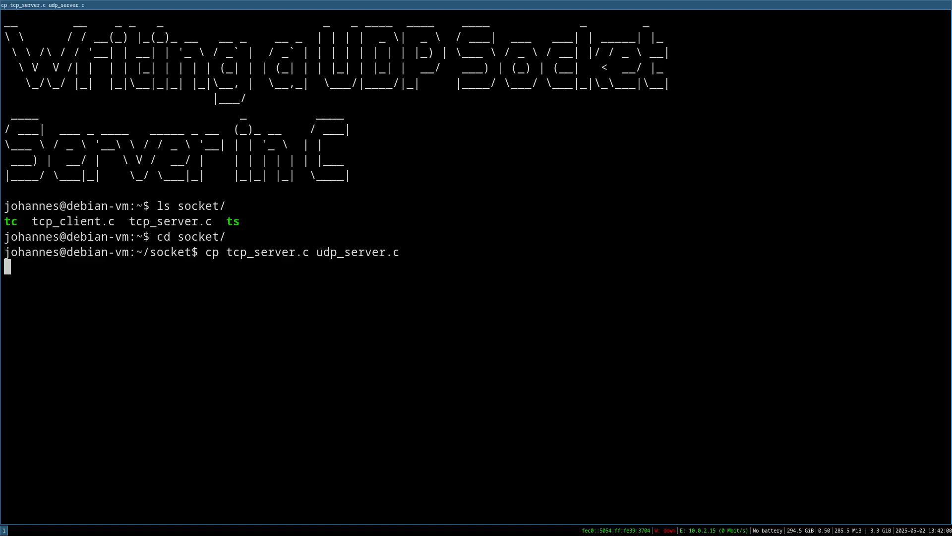
pyautogui.write('vim udp_server.c')
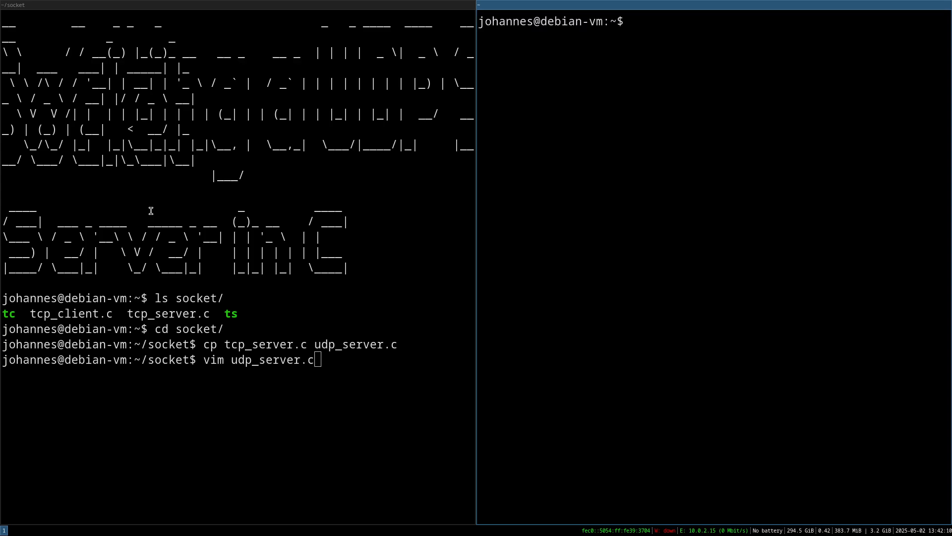
# Open udp_server.c in vim and scroll through the copied TCP server code.
pyautogui.press('Return')
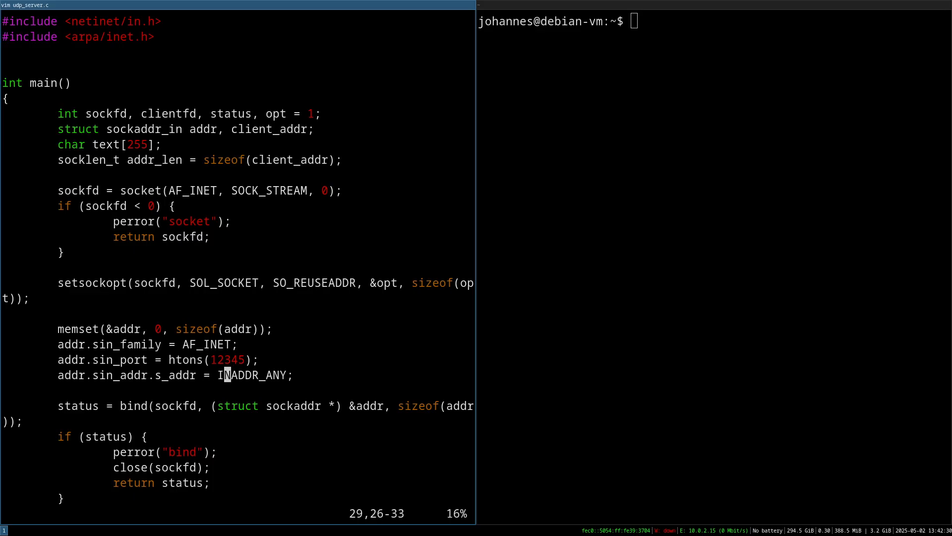
pyautogui.scroll(-3)
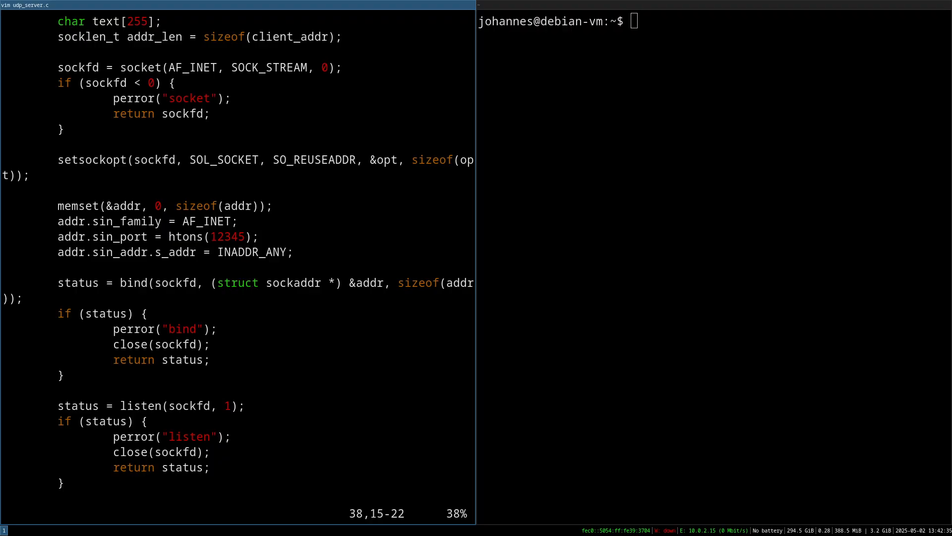
pyautogui.scroll(-3)
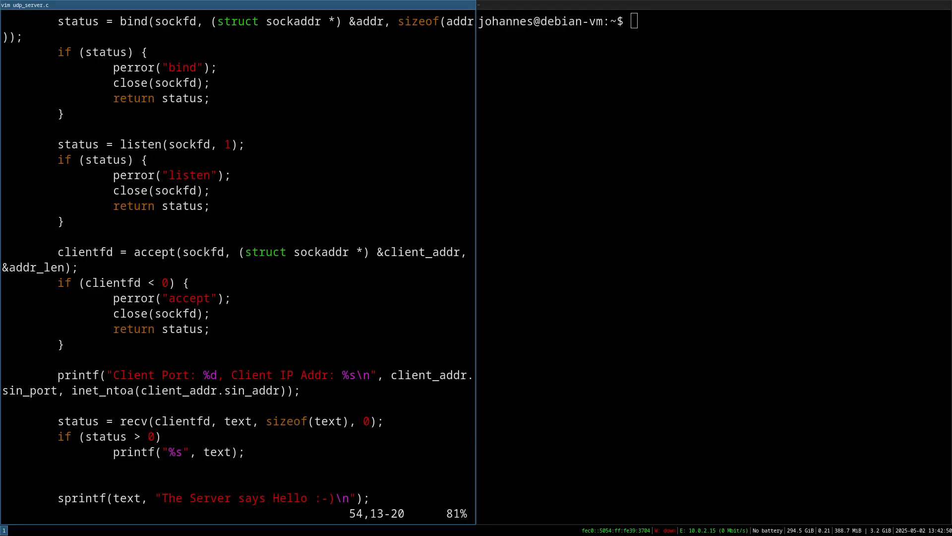
pyautogui.scroll(-3)
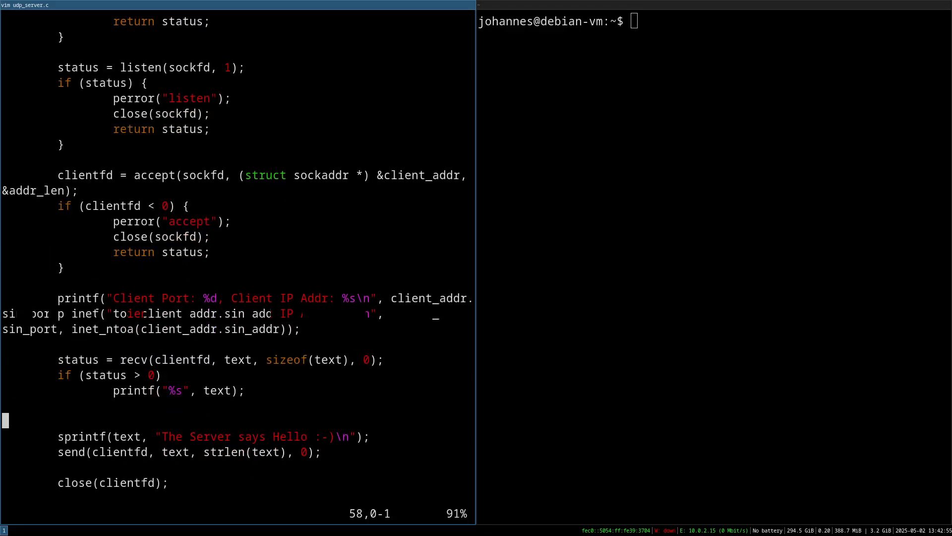
pyautogui.scroll(-3)
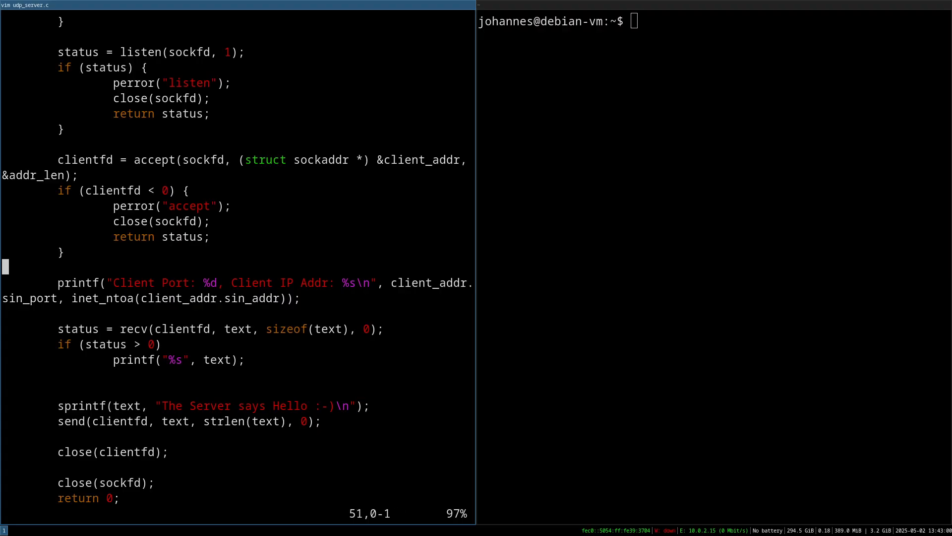
pyautogui.scroll(3)
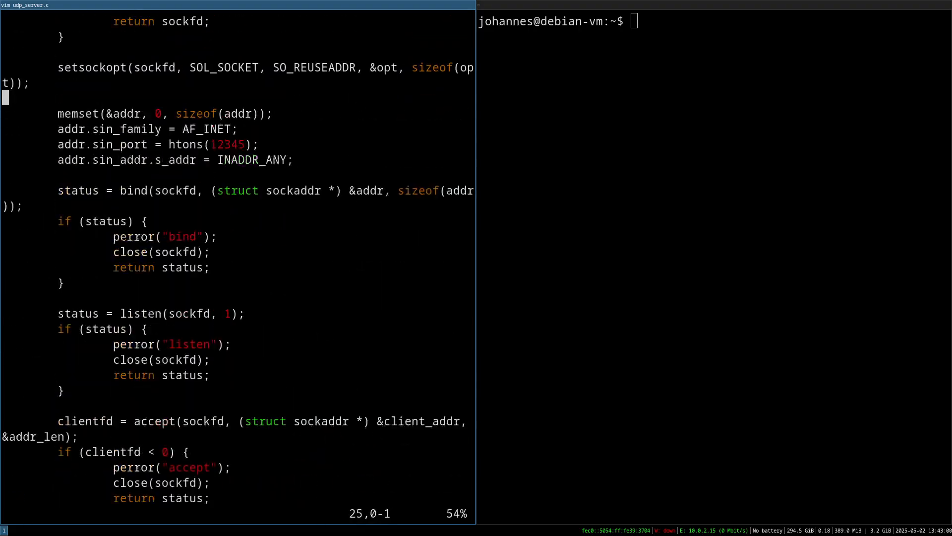
pyautogui.scroll(3)
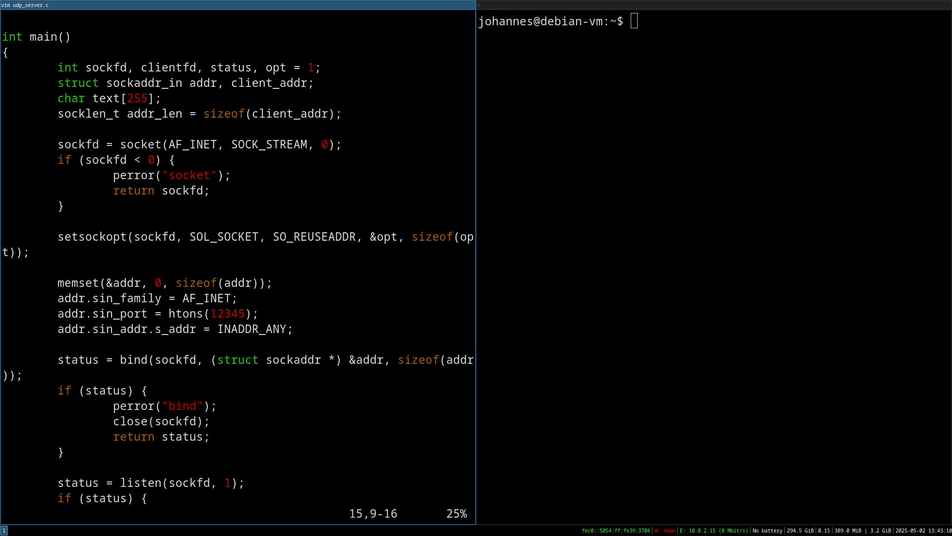
pyautogui.write('man')
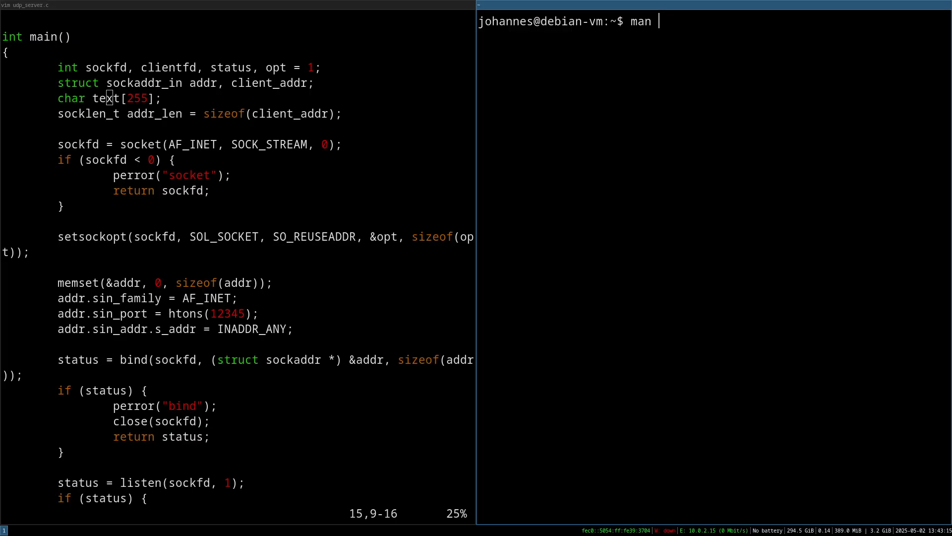
# Open man 2 socket and scroll to the SOCK_STREAM and SOCK_DGRAM descriptions.
pyautogui.write('2 socket')
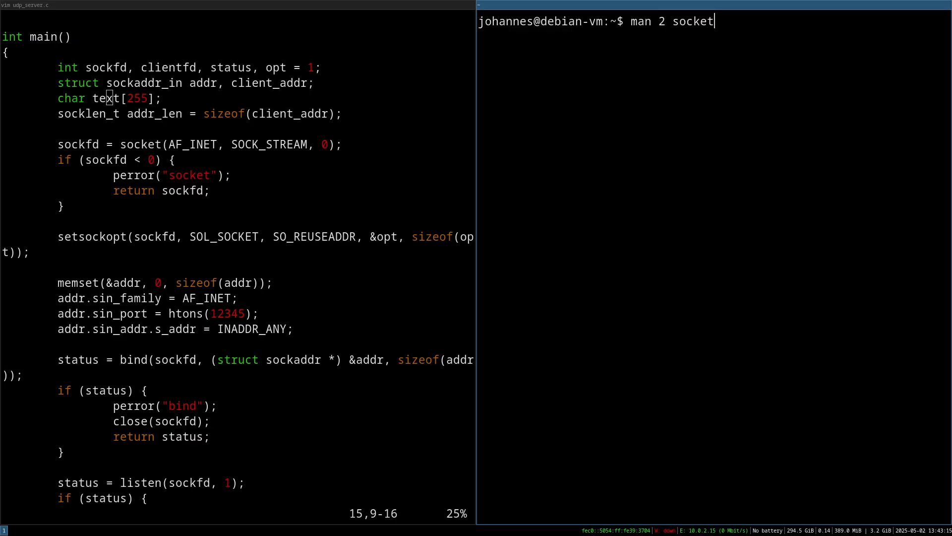
pyautogui.press('Return')
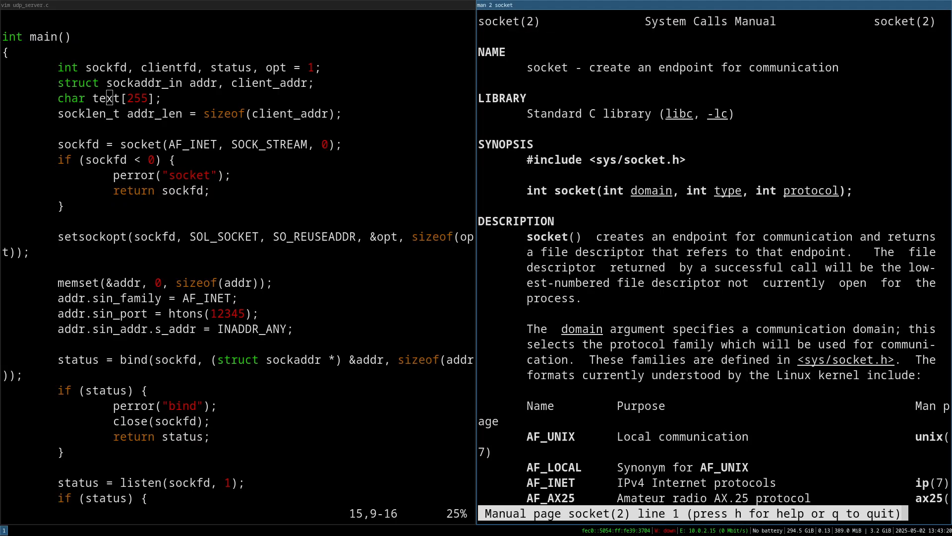
pyautogui.scroll(-3)
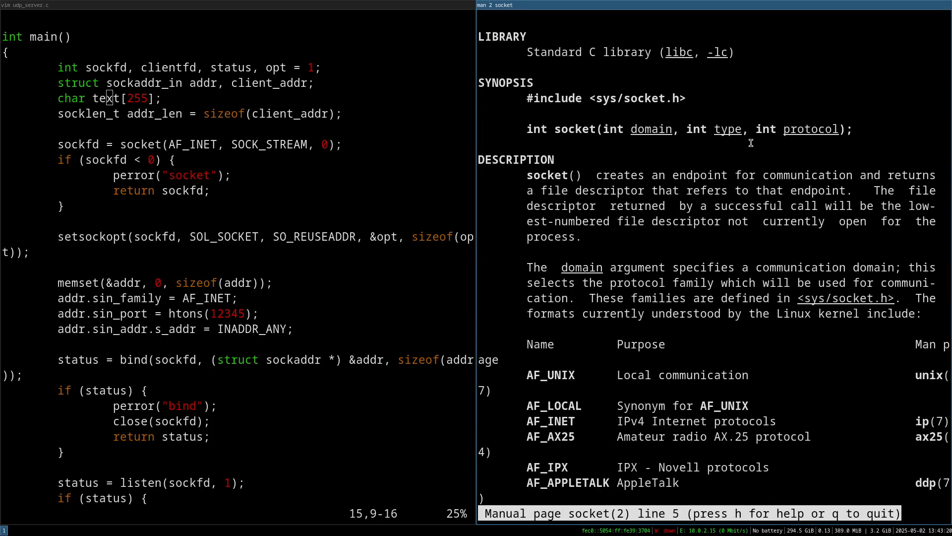
pyautogui.scroll(-3)
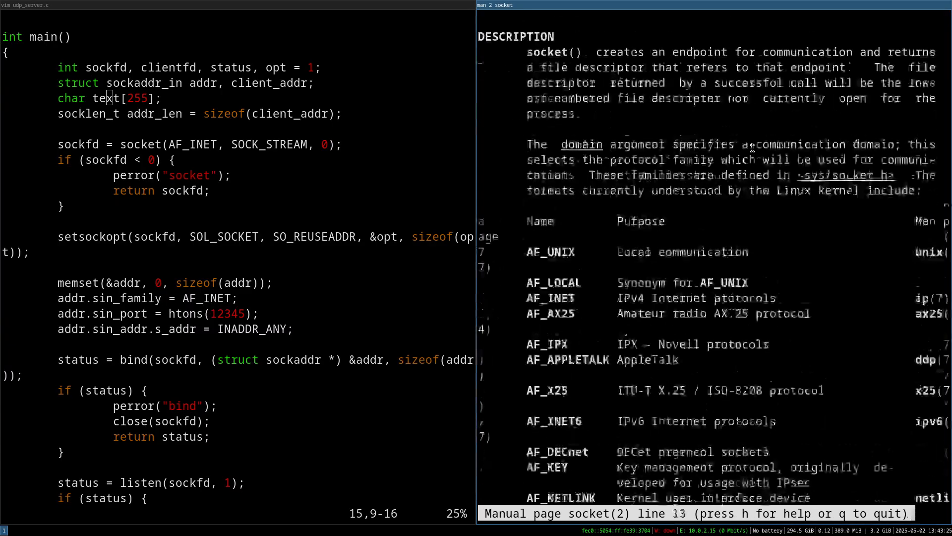
pyautogui.scroll(-3)
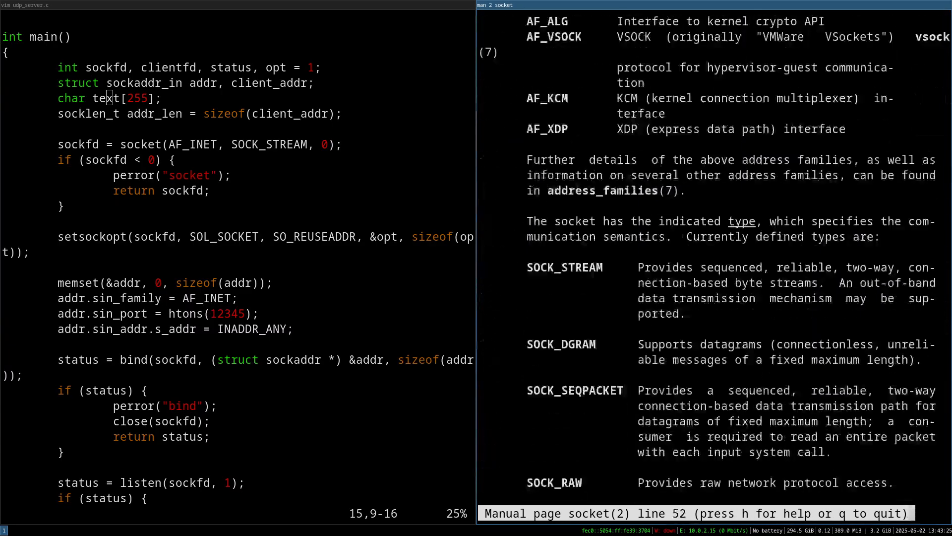
pyautogui.scroll(-3)
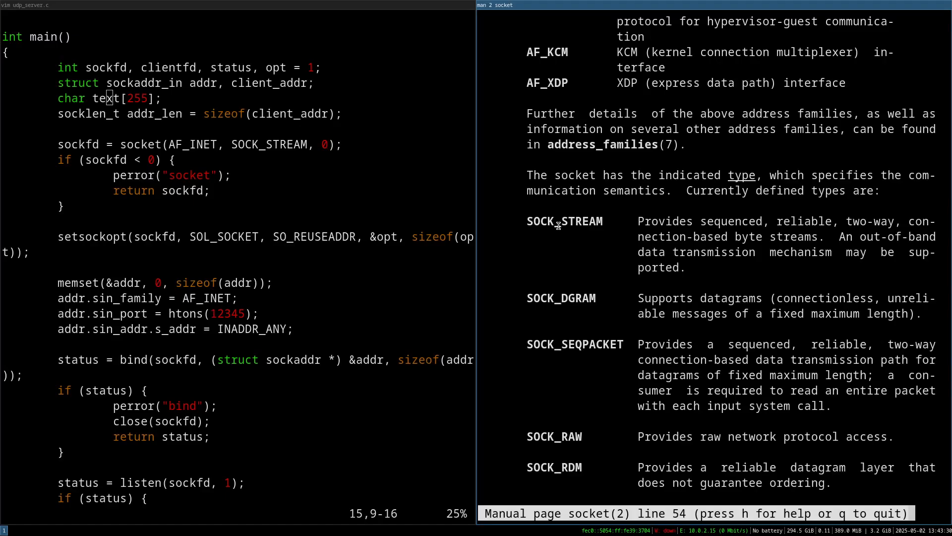
pyautogui.moveTo(612, 223)
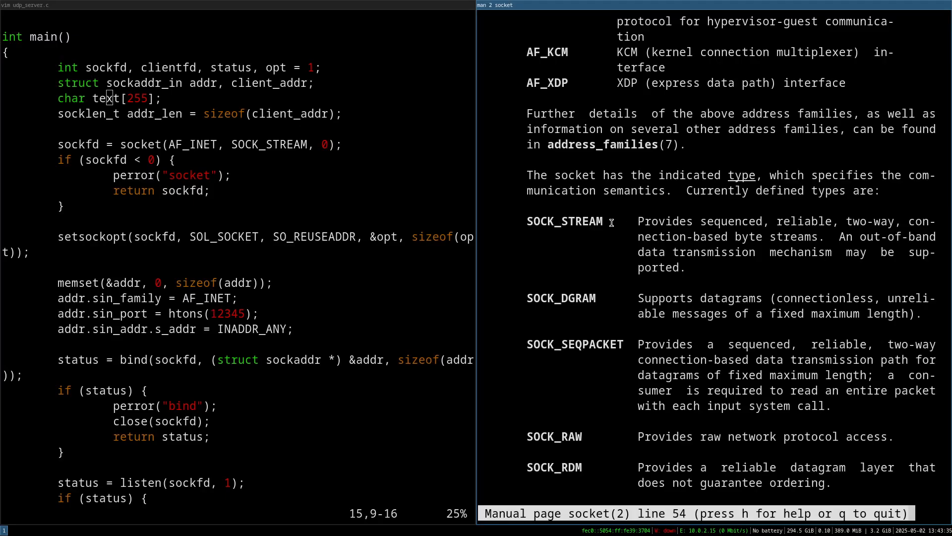
pyautogui.moveTo(584, 223)
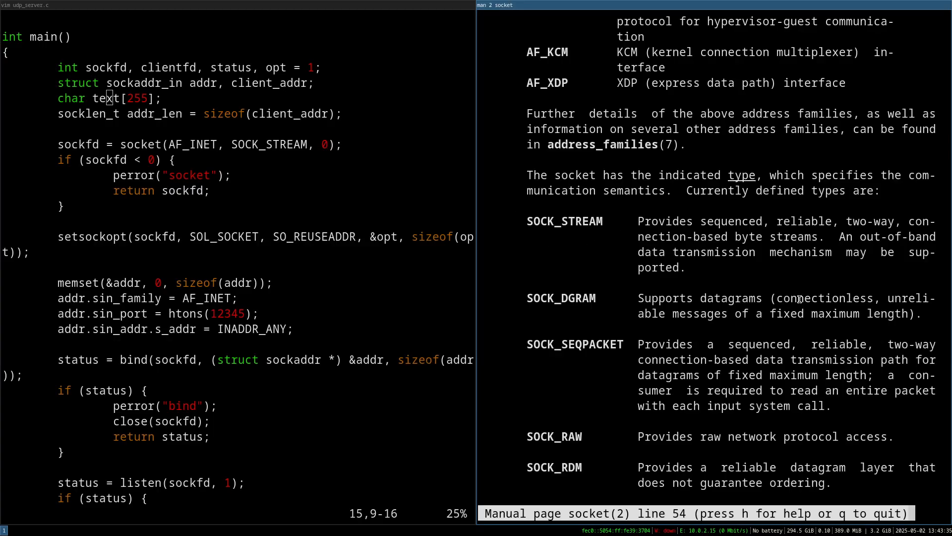
pyautogui.moveTo(704, 314)
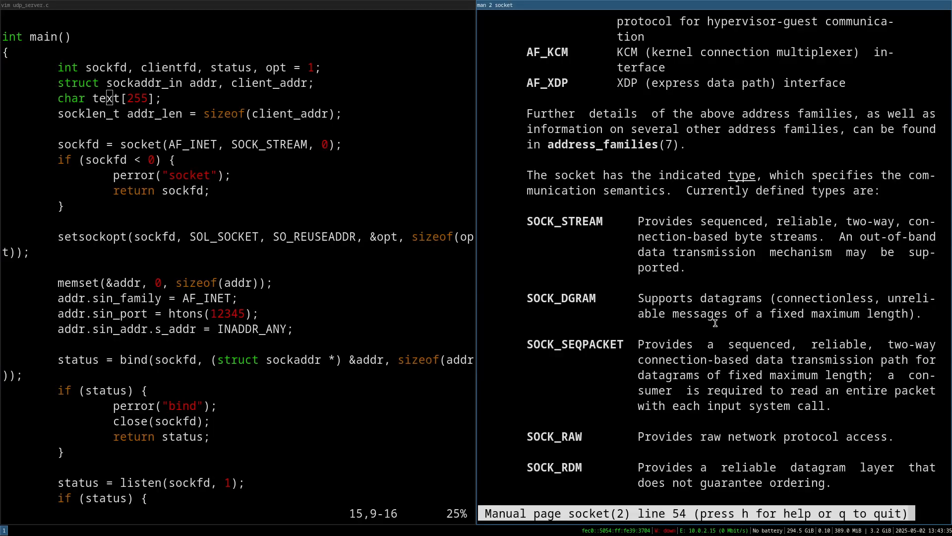
pyautogui.moveTo(568, 316)
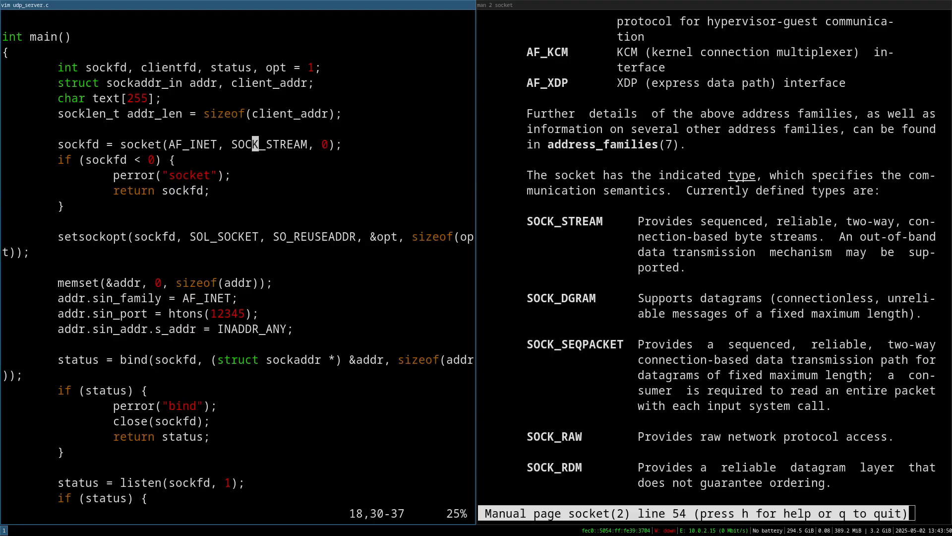
# Change SOCK_STREAM to SOCK_DGRAM in the socket() call and save the file.
pyautogui.write('SOCK_DGRAM')
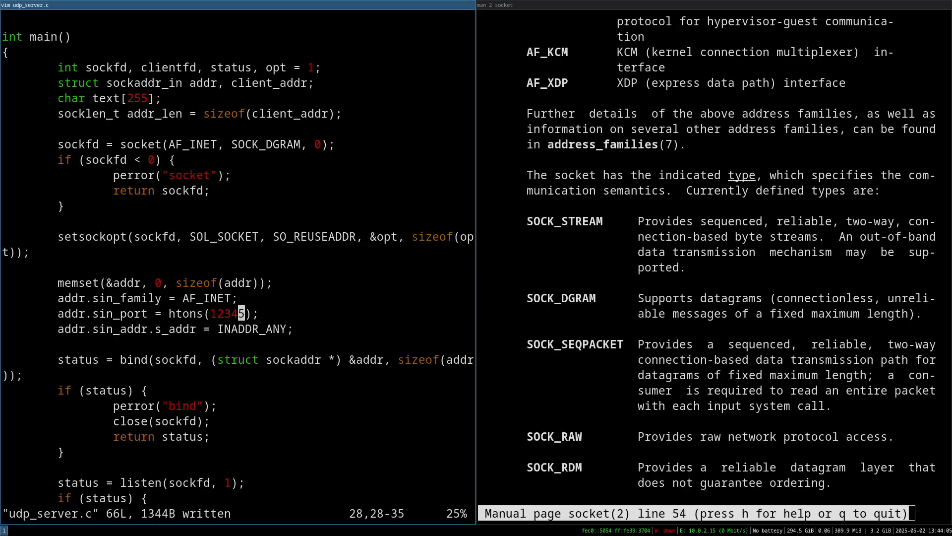
pyautogui.scroll(-3)
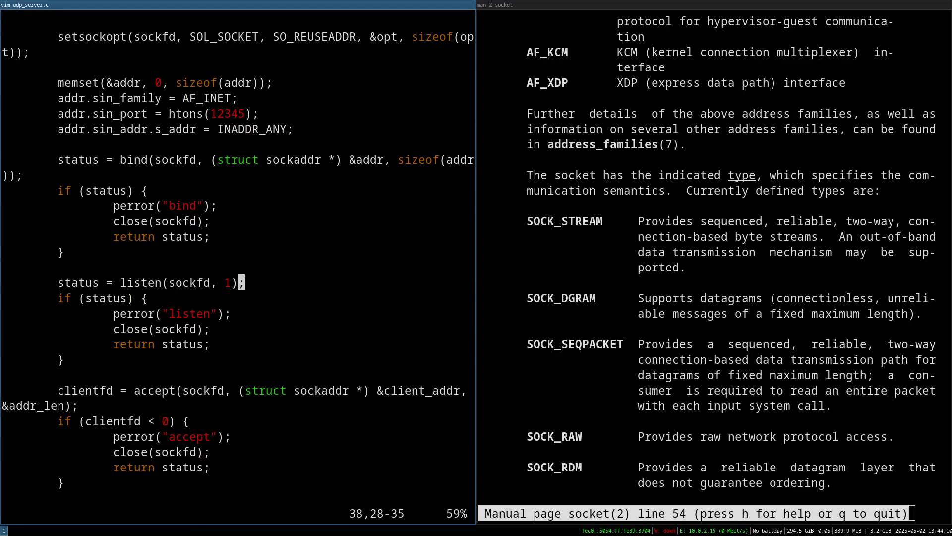
# Enable relative line numbers, delete listen/accept, and move recv above the client printf.
pyautogui.press('0')
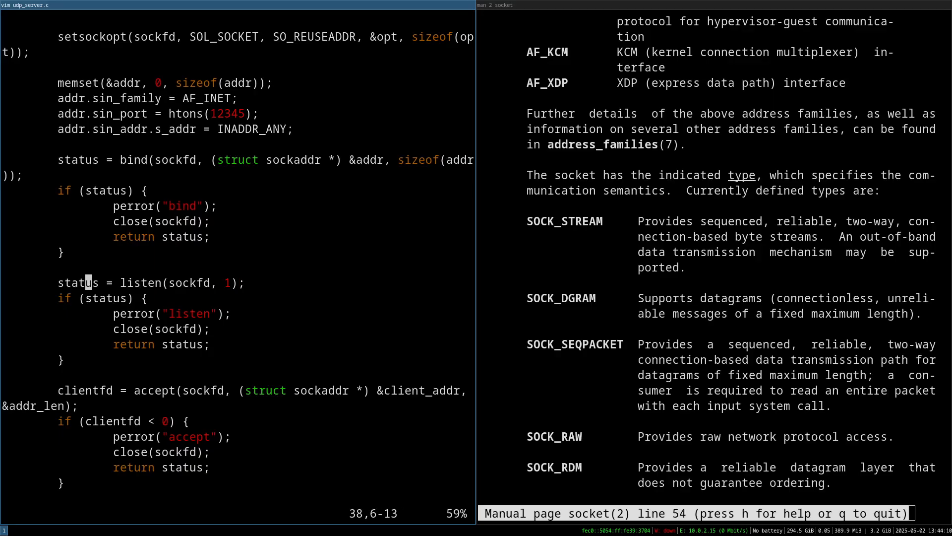
pyautogui.write(':Set')
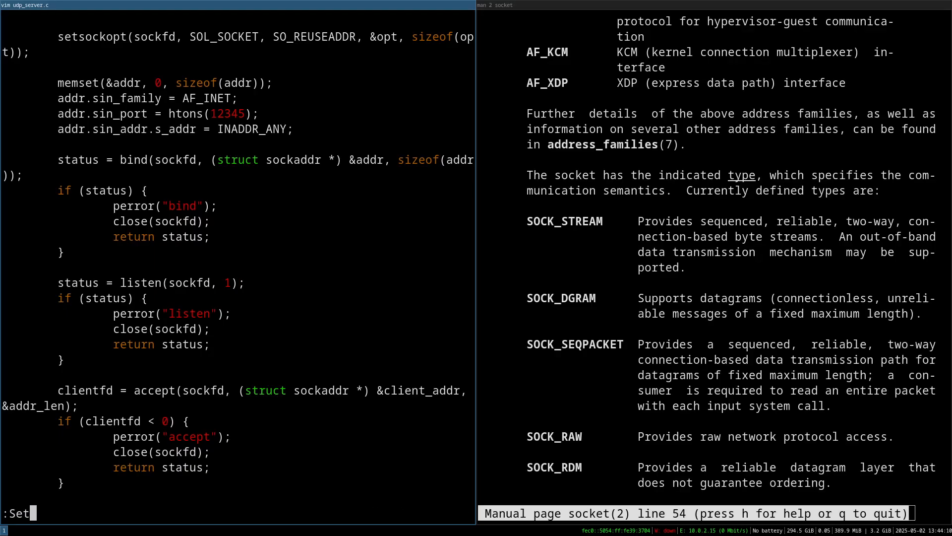
pyautogui.write('set number r')
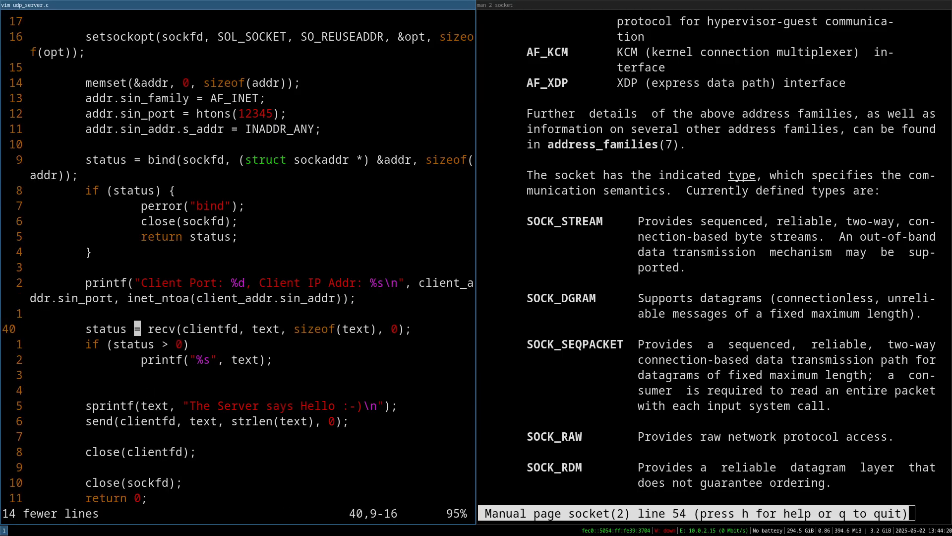
pyautogui.press('j')
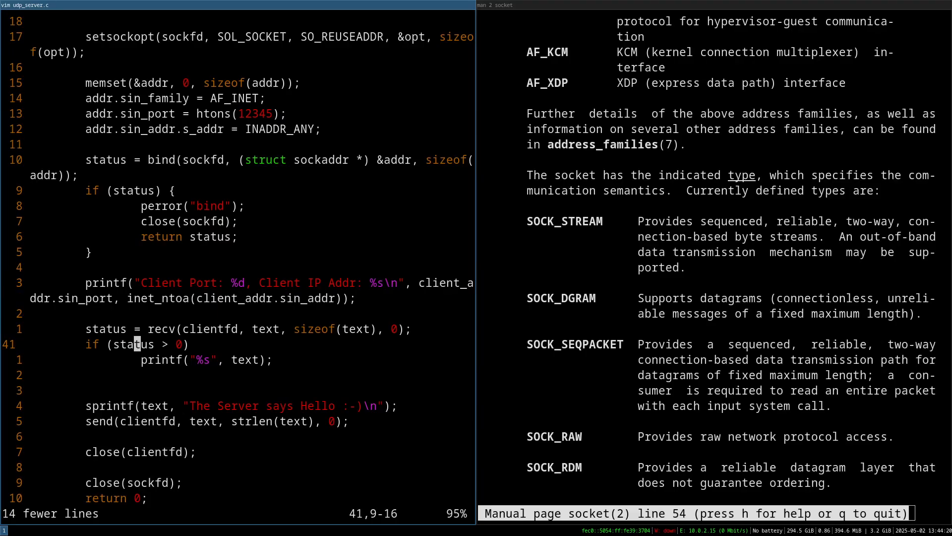
pyautogui.press('k')
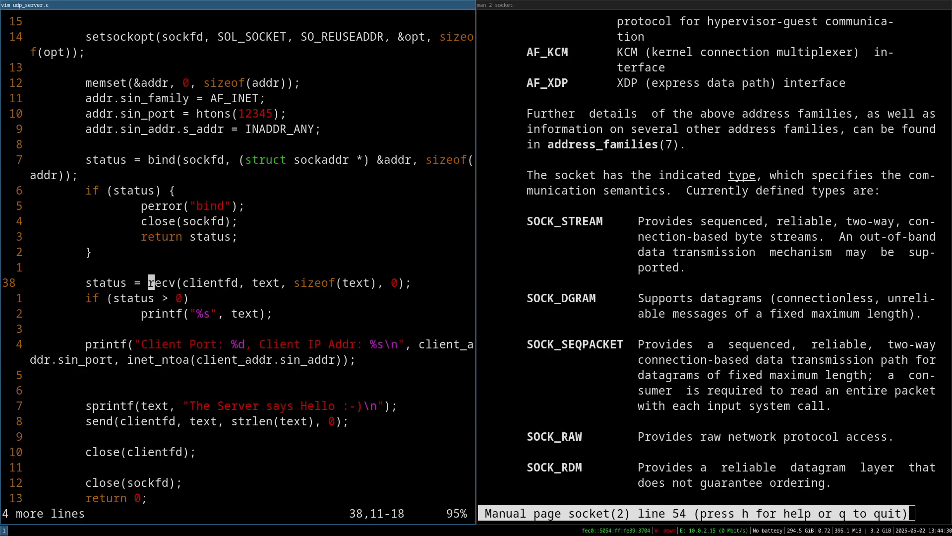
pyautogui.press('l')
pyautogui.write('man 2 s')
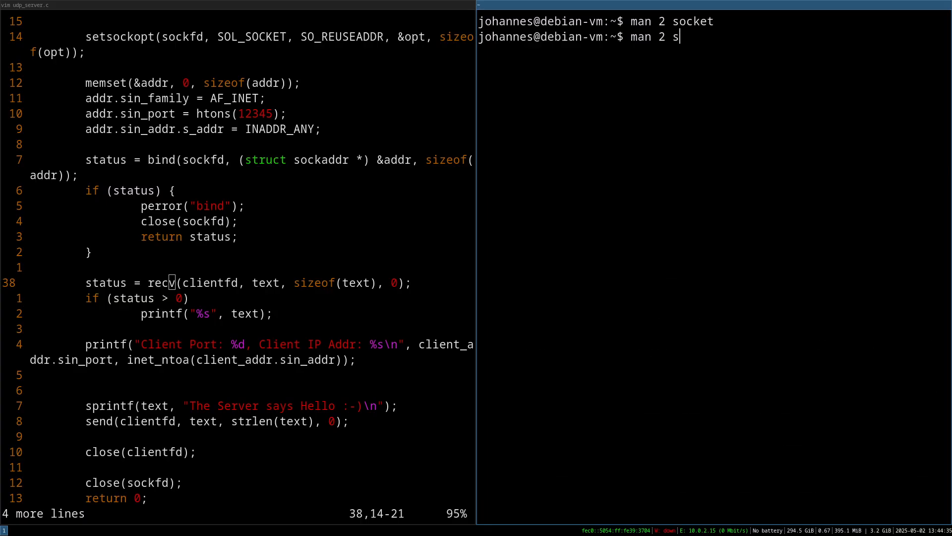
# Read recvfrom(2), then rewrite recv as recvfrom on sockfd with client_addr and &addr_len.
pyautogui.write('recvfrom')
pyautogui.press('Return')
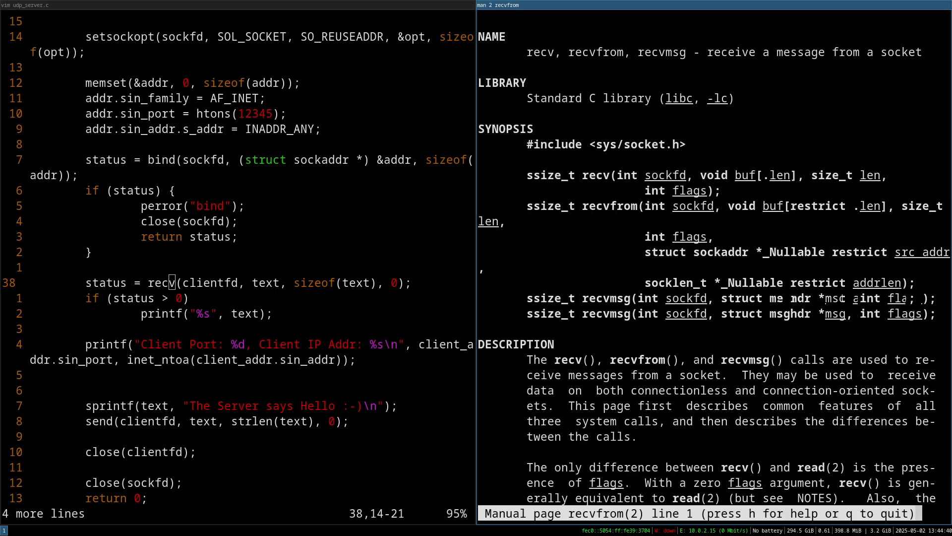
pyautogui.scroll(-3)
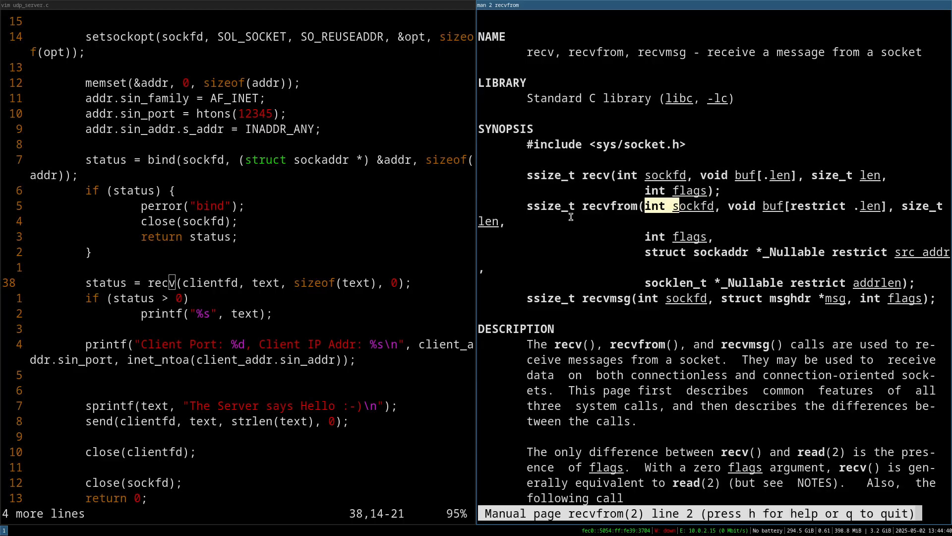
pyautogui.moveTo(625, 175)
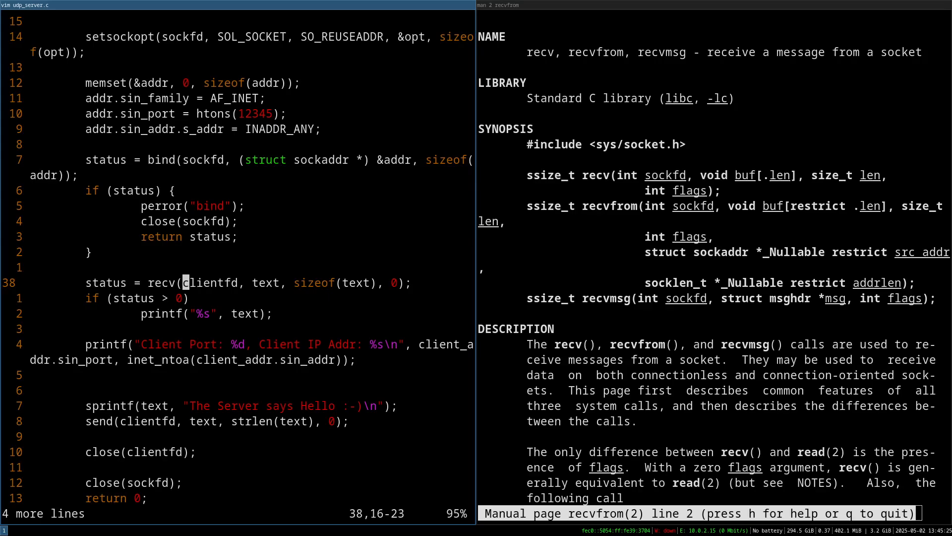
pyautogui.write('serv')
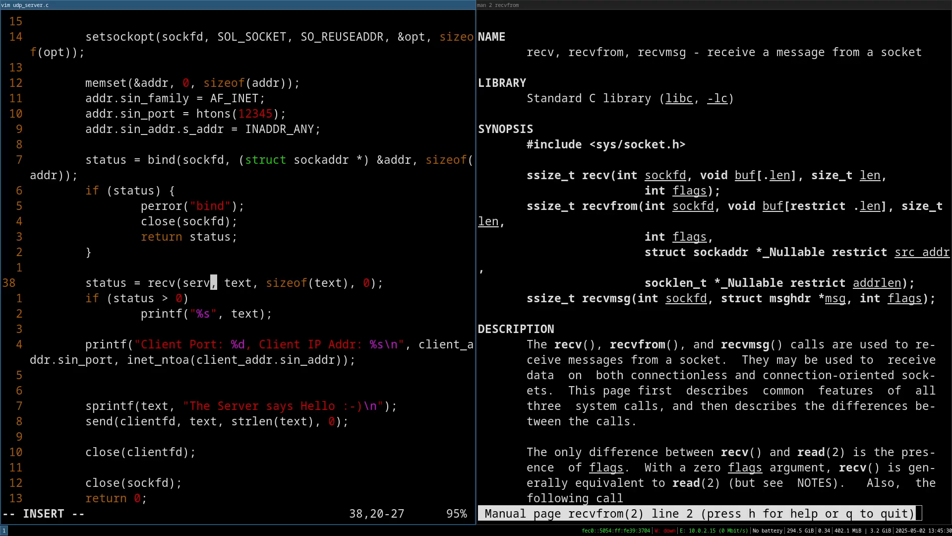
pyautogui.write('sockfd')
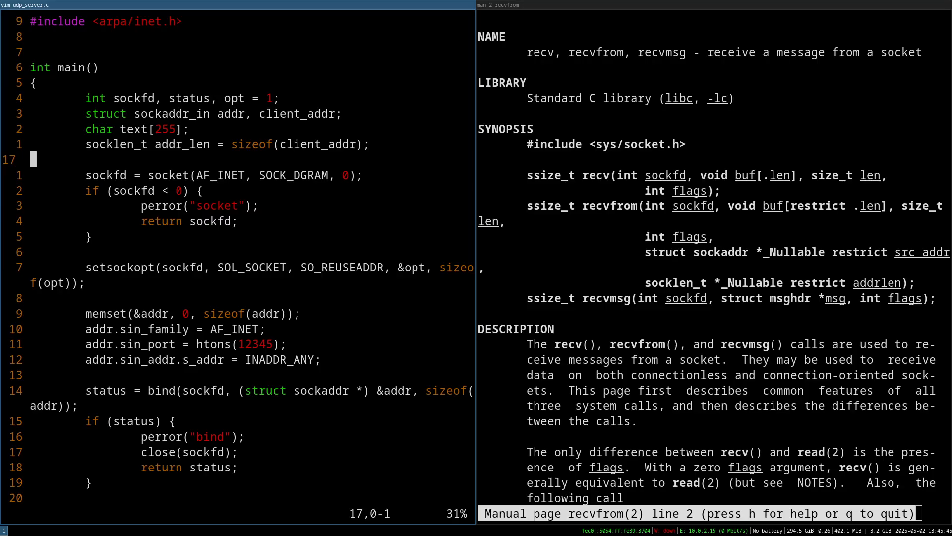
pyautogui.scroll(-3)
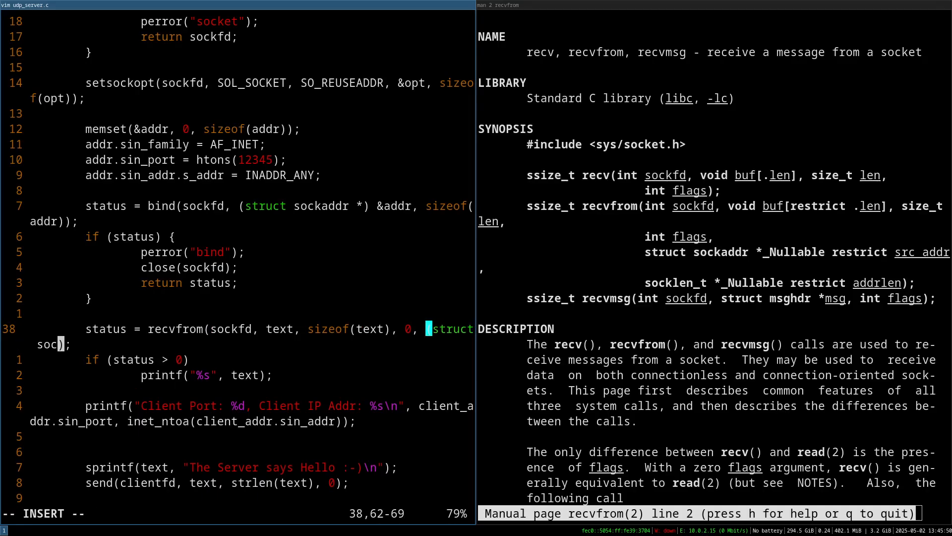
pyautogui.write('kaddr *)')
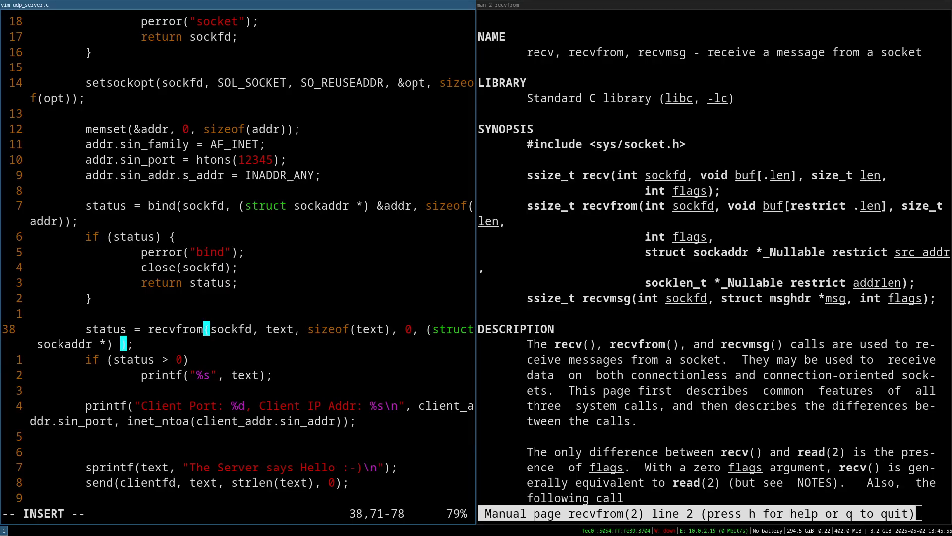
pyautogui.write('client_addr,')
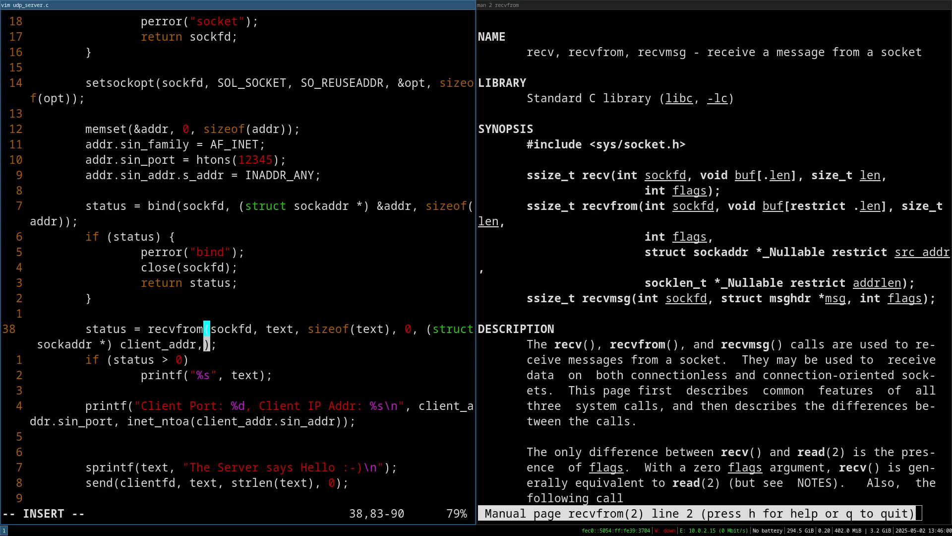
pyautogui.write('&')
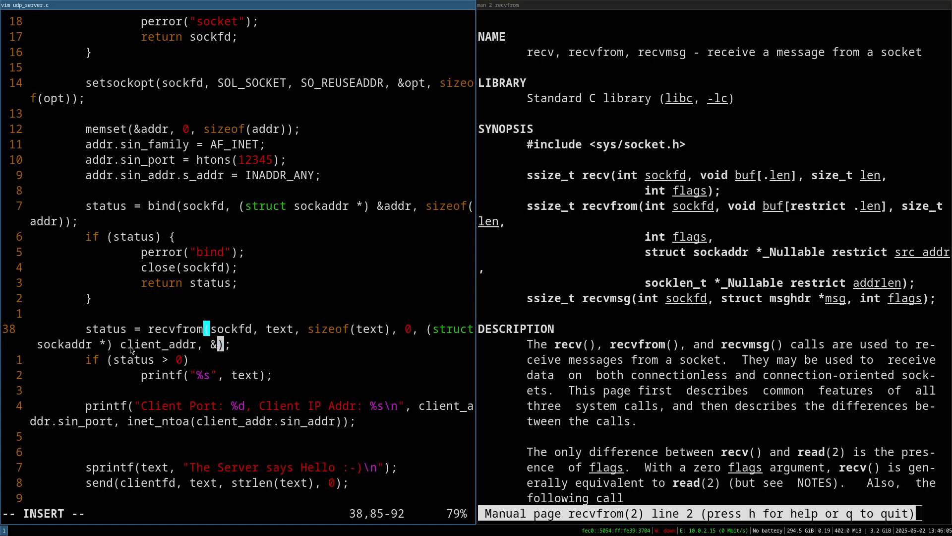
pyautogui.moveTo(191, 344)
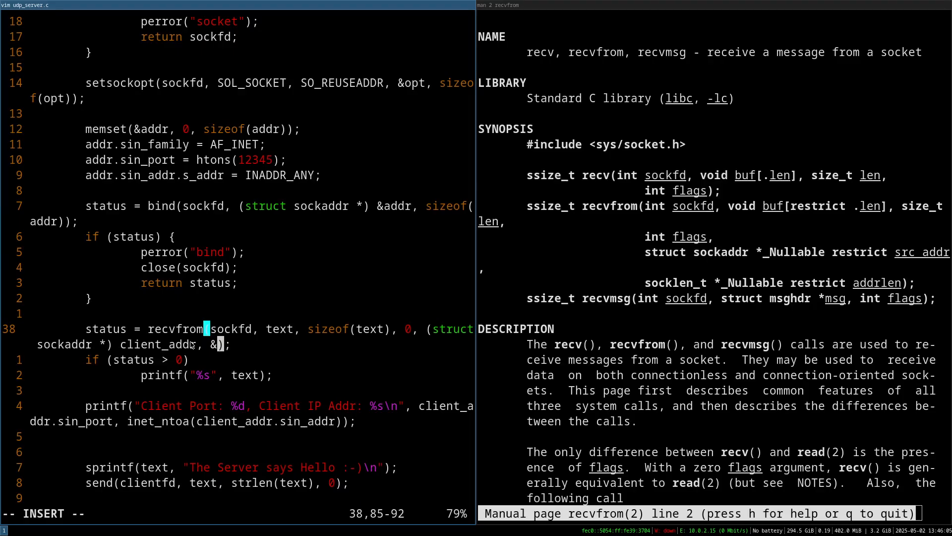
pyautogui.write('addr_len')
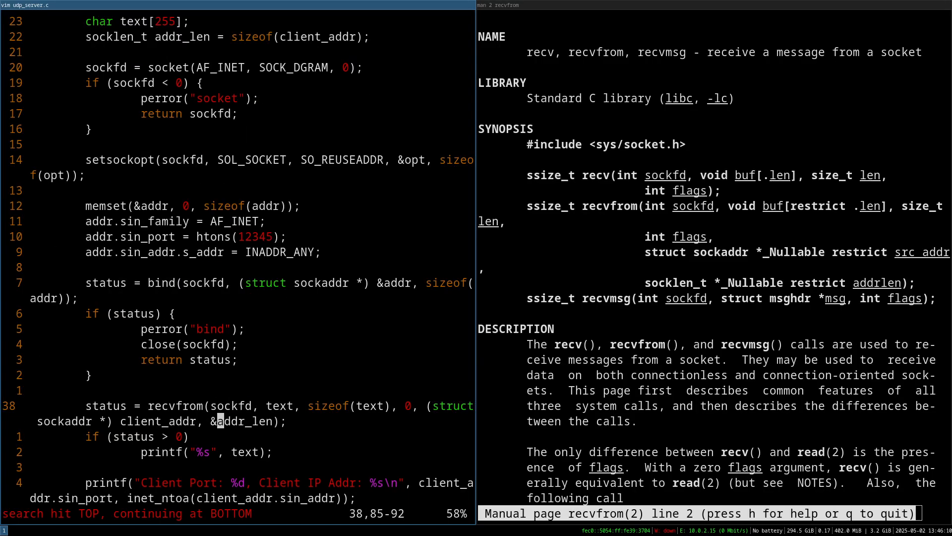
pyautogui.scroll(-3)
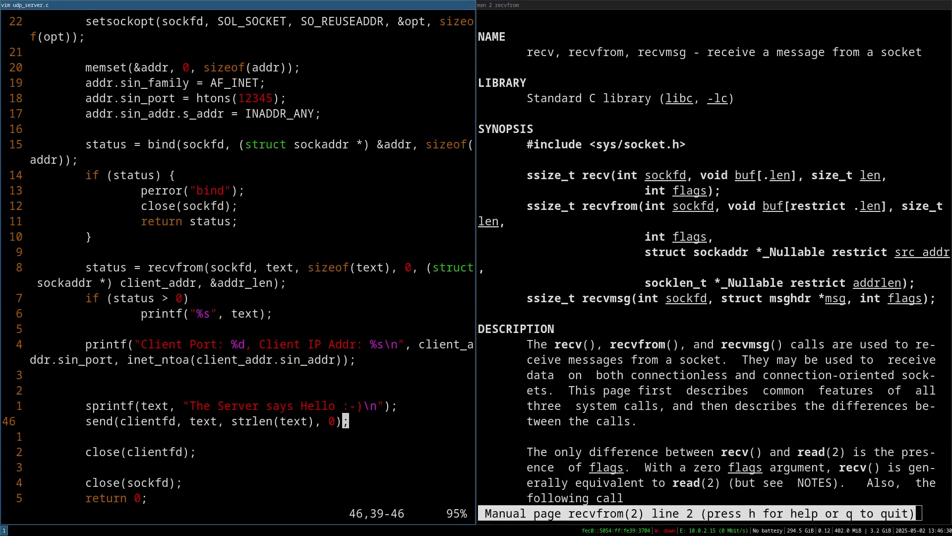
# Close the recvfrom man page and open man 2 sendto instead.
pyautogui.press('q')
pyautogui.write('man 2 seb')
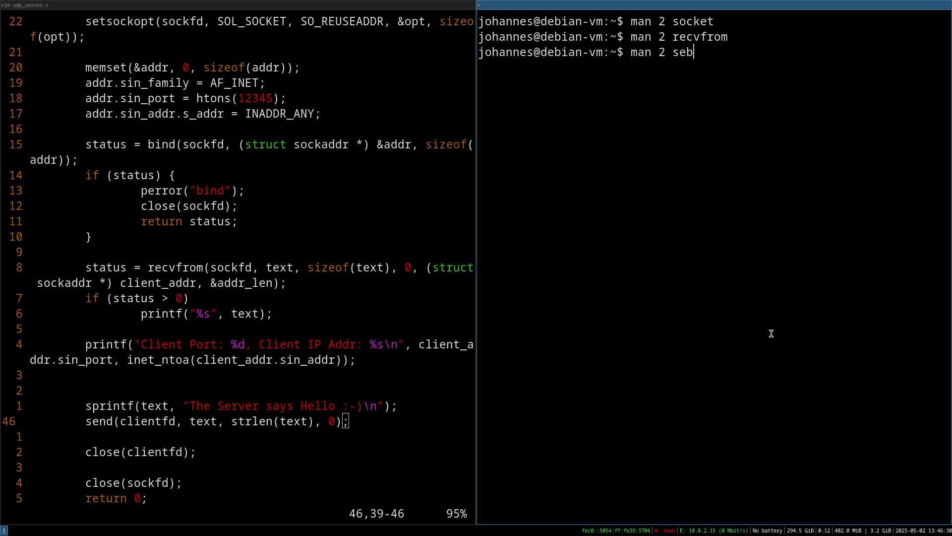
pyautogui.press('BackSpace')
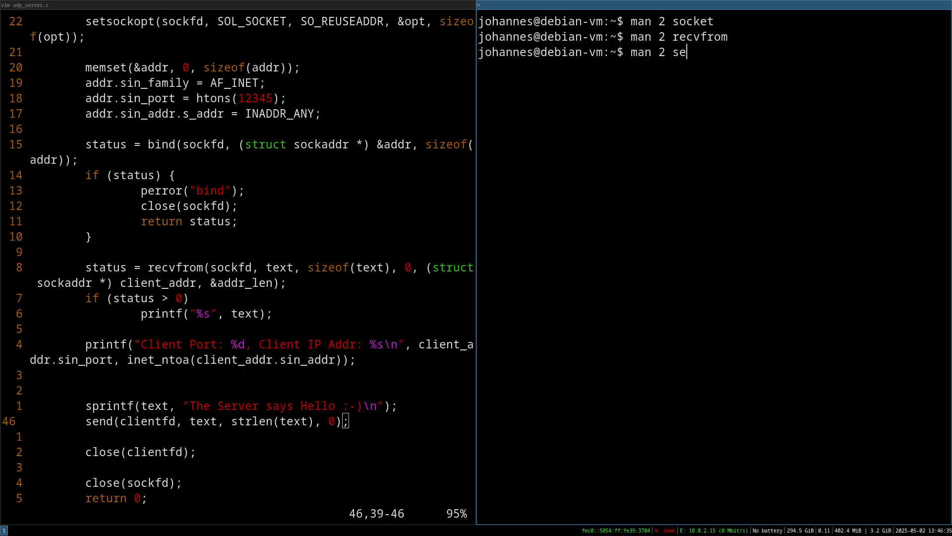
pyautogui.press('Return')
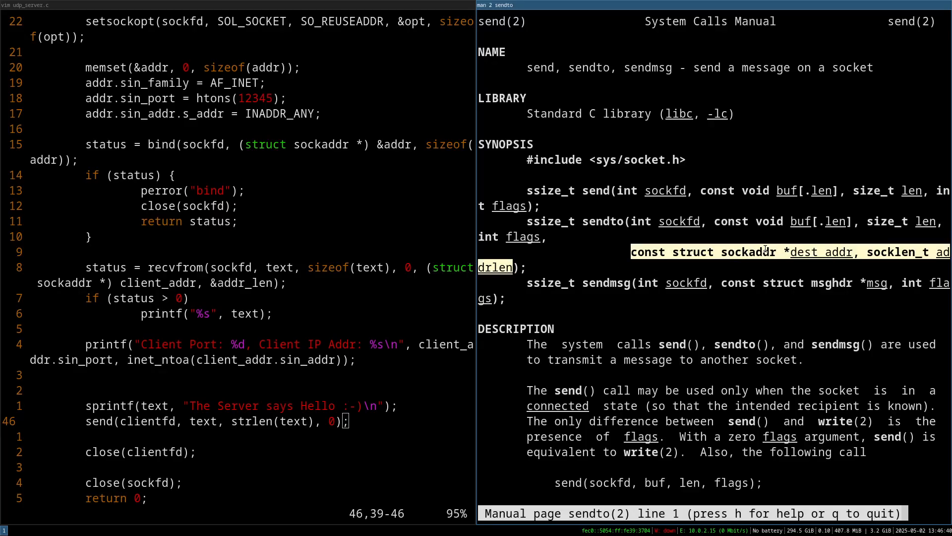
pyautogui.moveTo(799, 269)
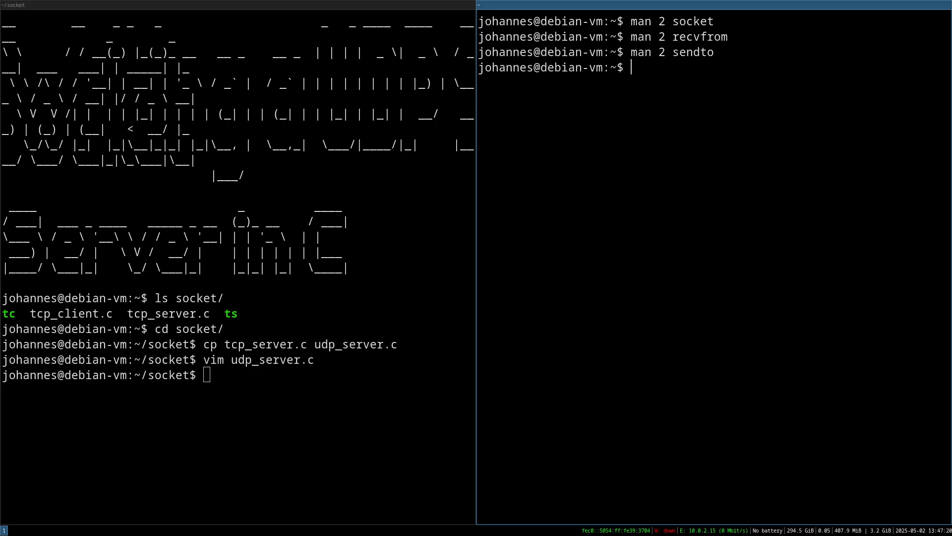
# Compile the server with gcc udp_server.c -o us.
pyautogui.write('gcc ud')
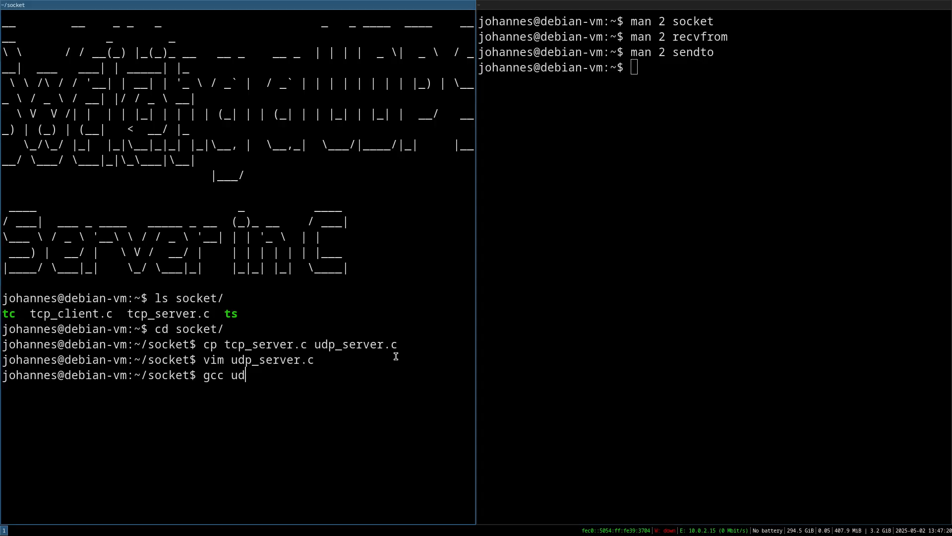
pyautogui.write('p_server.c -o')
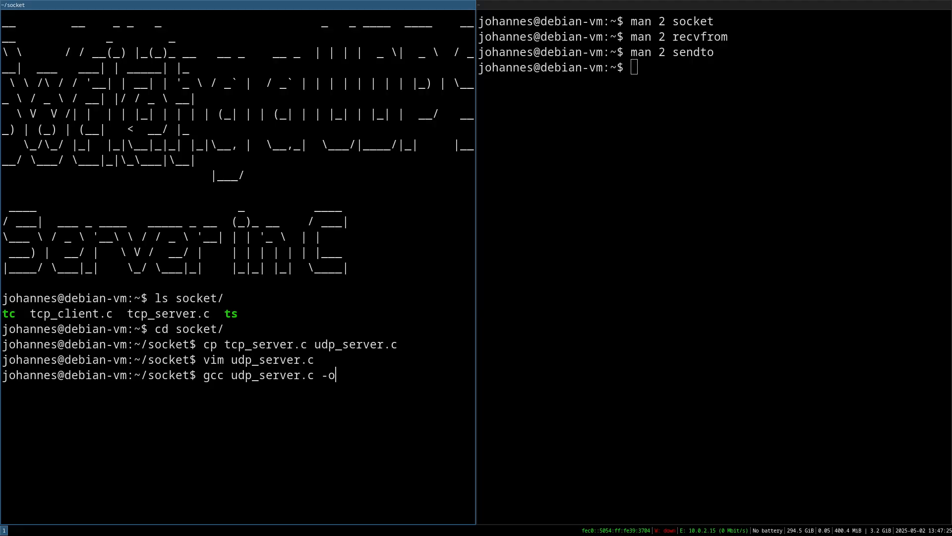
pyautogui.press('Return')
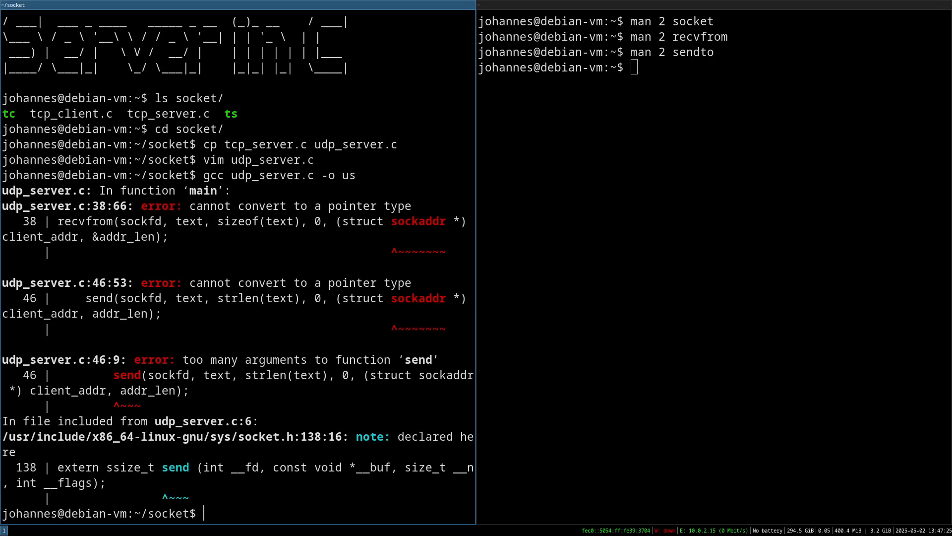
pyautogui.moveTo(19, 236)
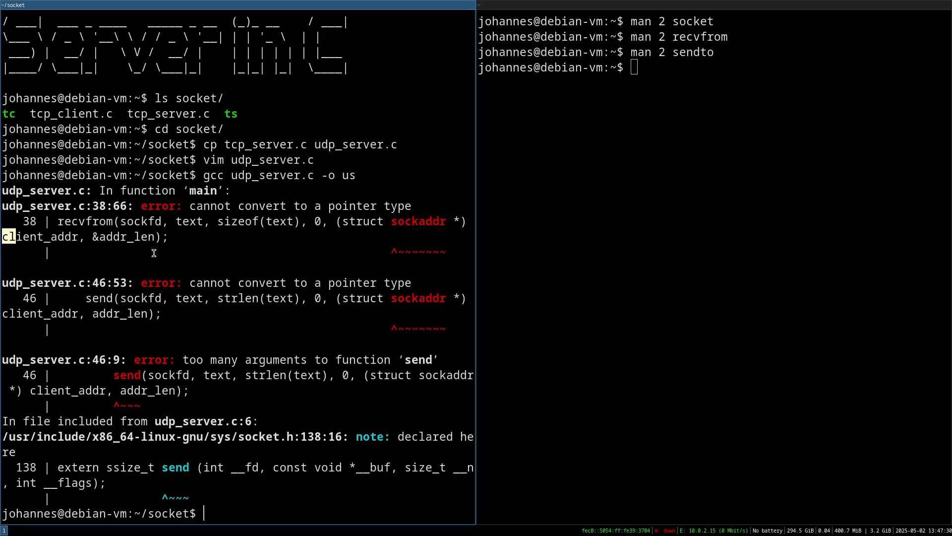
# Fix the recvfrom, send and printf pointer errors in udp_server.c until it builds.
pyautogui.write('vim udp_server.c')
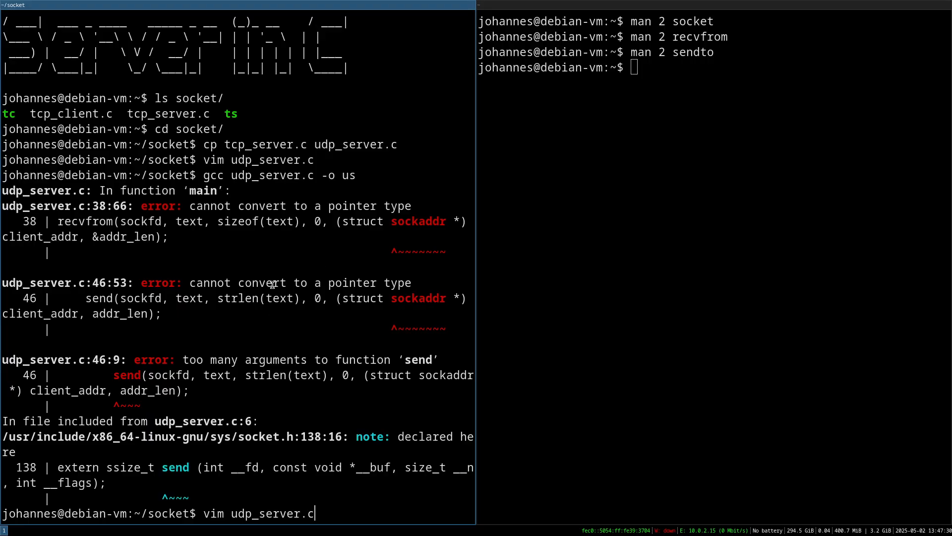
pyautogui.press('Return')
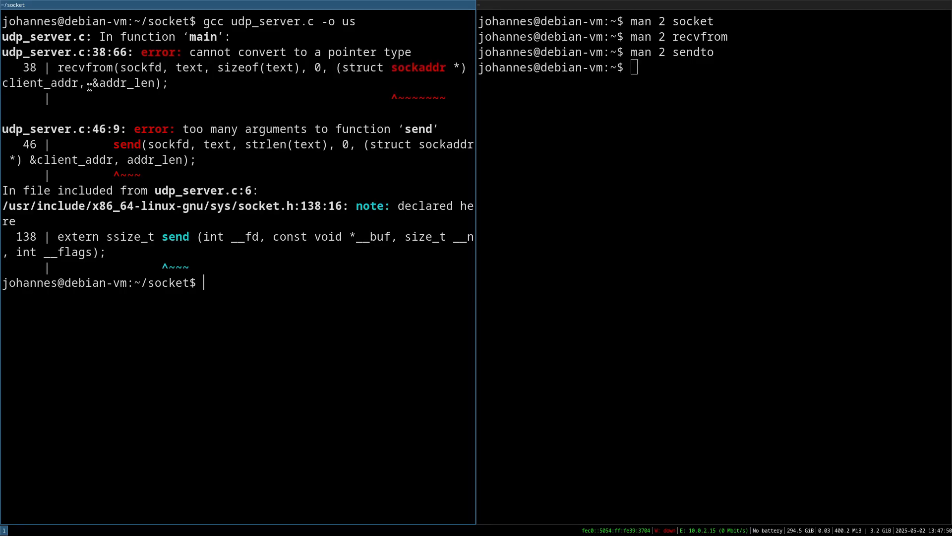
pyautogui.doubleClick(125, 144)
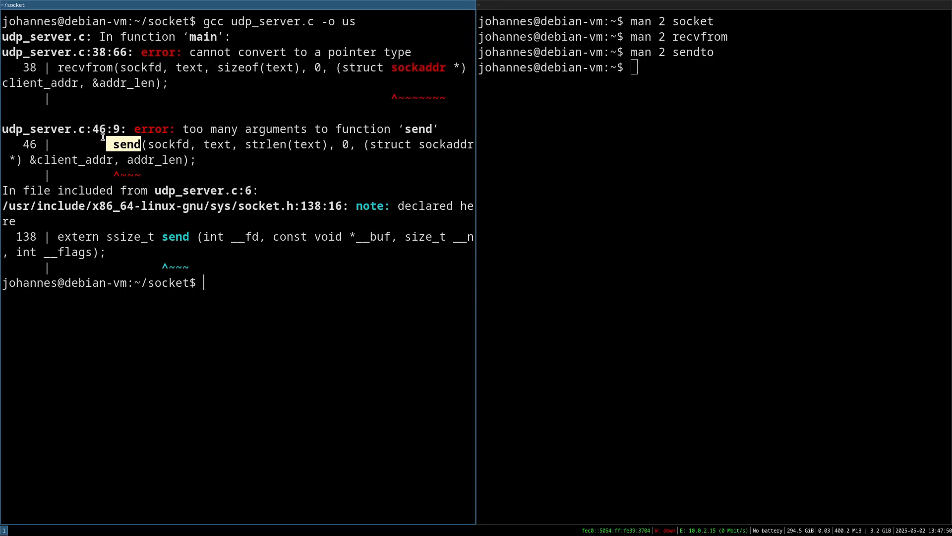
pyautogui.moveTo(148, 152)
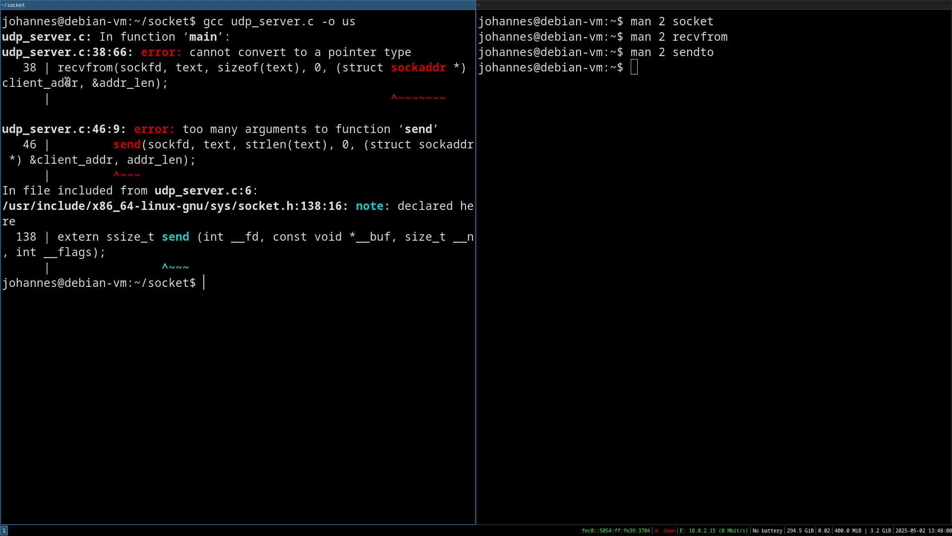
pyautogui.write('vim udp_server.c')
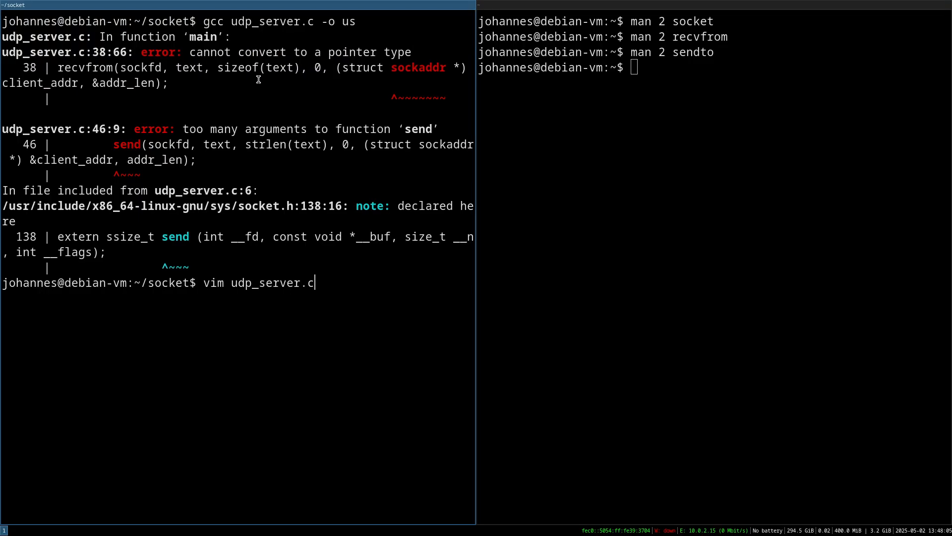
pyautogui.press('Return')
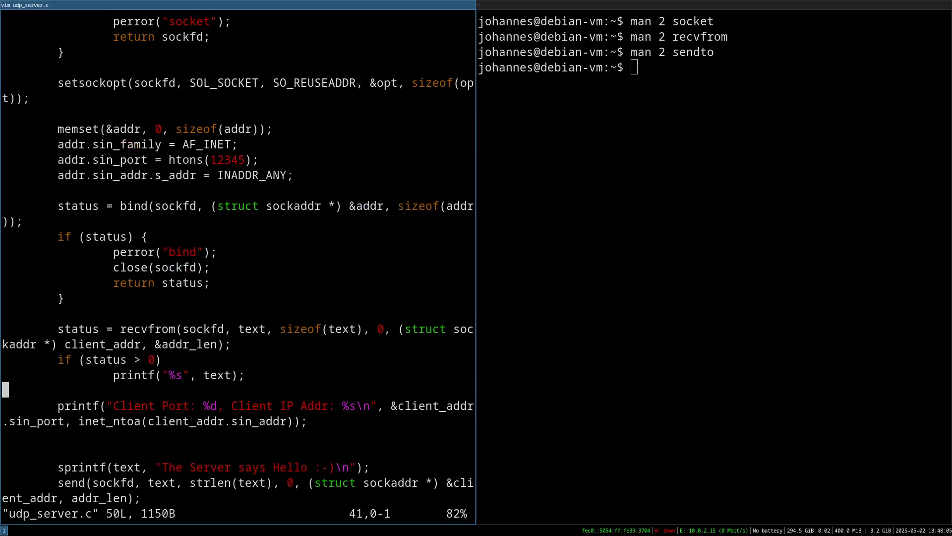
pyautogui.press('u')
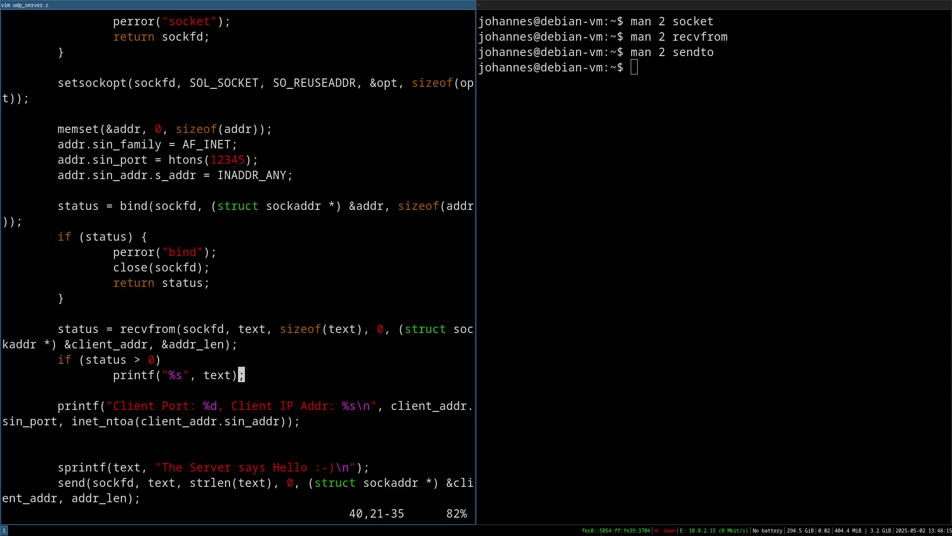
pyautogui.scroll(-3)
pyautogui.write('gcc udp_server.c -o us')
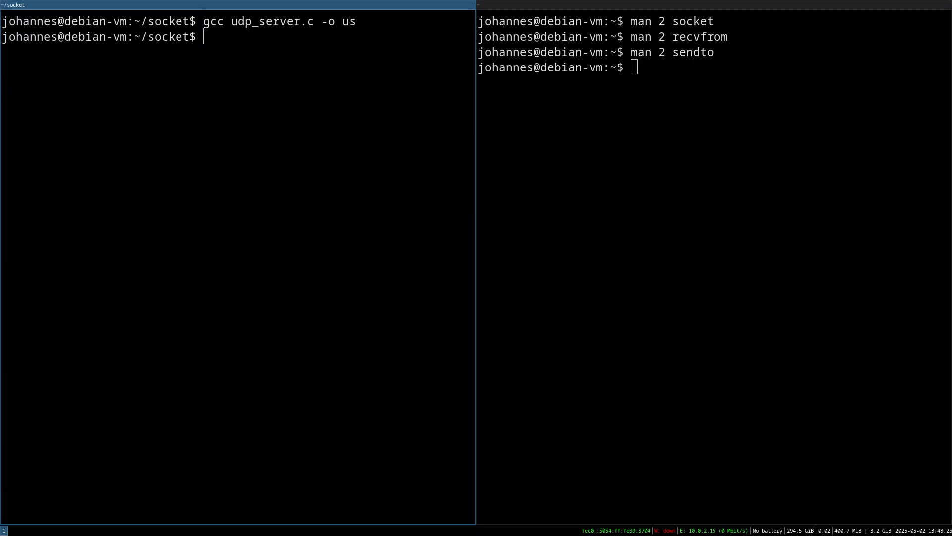
# Run ./us and exchange greetings with nc -u 127.0.0.1 12345.
pyautogui.write('./us')
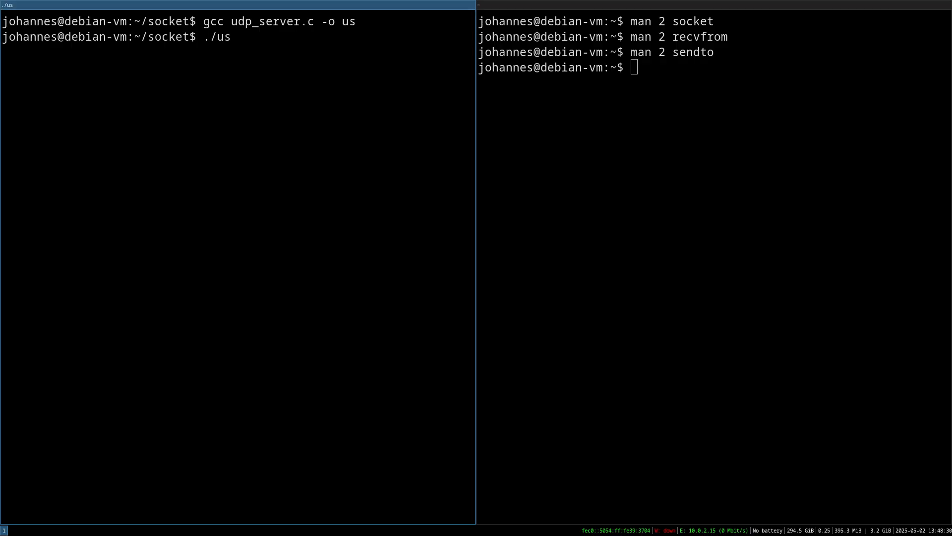
pyautogui.moveTo(107, 73)
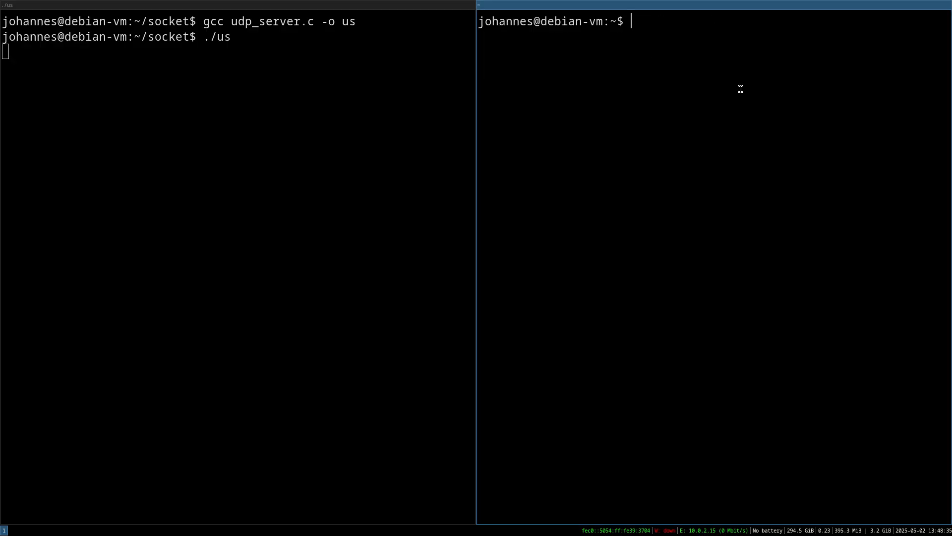
pyautogui.write('nc')
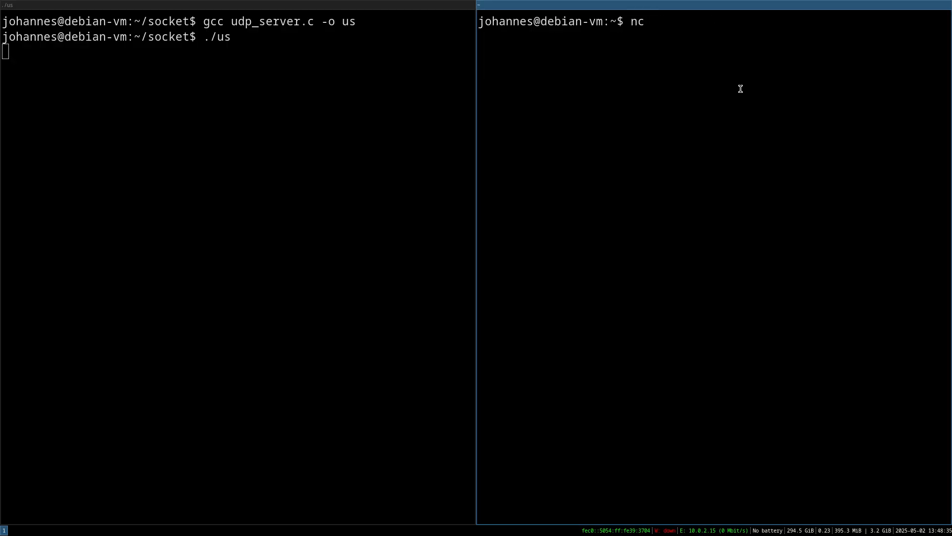
pyautogui.write('-u')
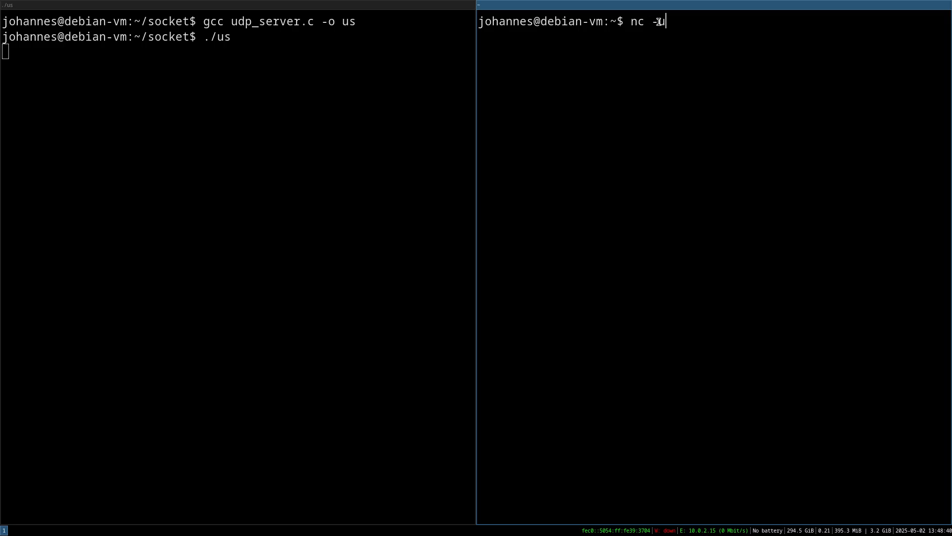
pyautogui.write('1')
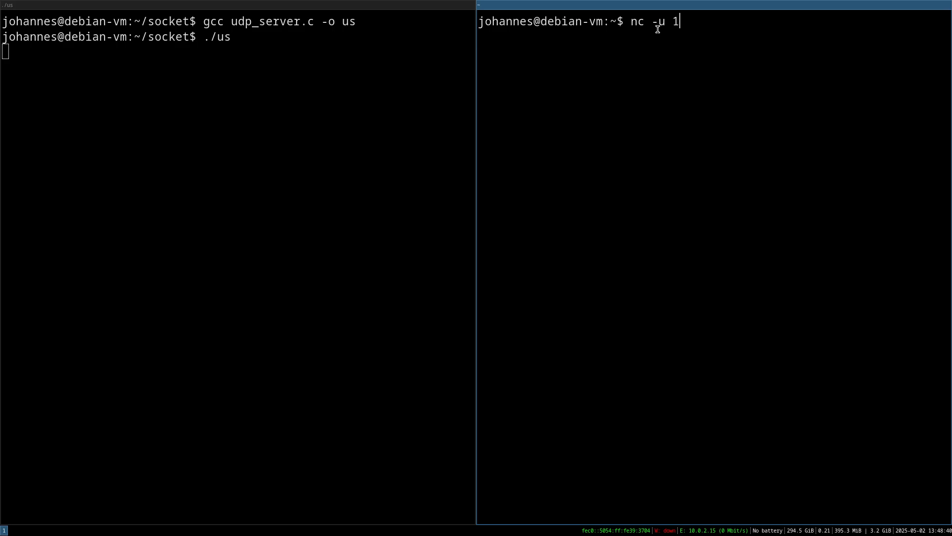
pyautogui.write('27.0.0.1 2')
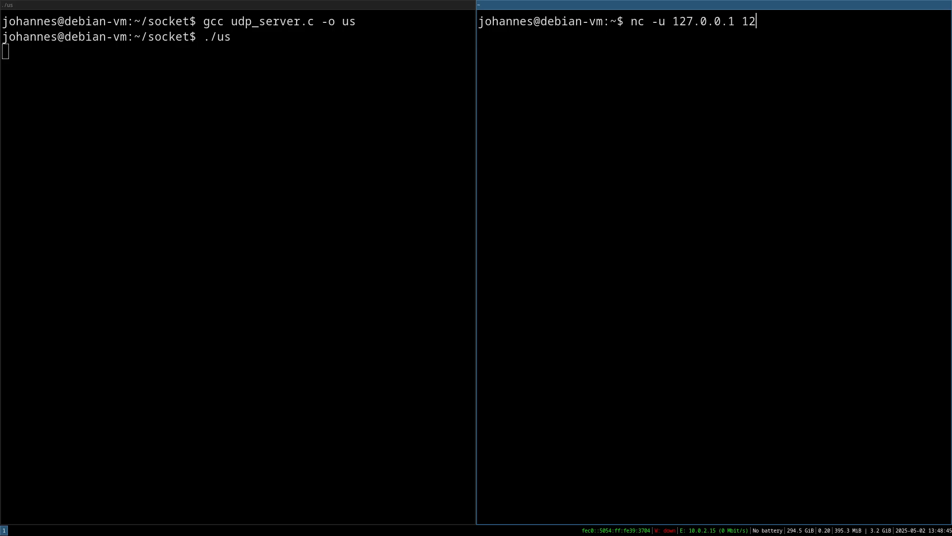
pyautogui.write('345')
pyautogui.write('Netcat say hello!')
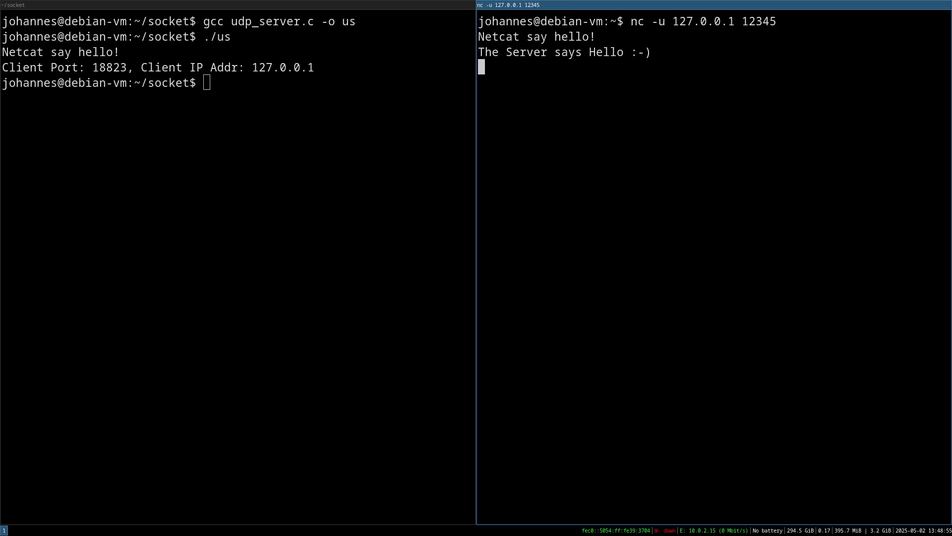
pyautogui.moveTo(170, 92)
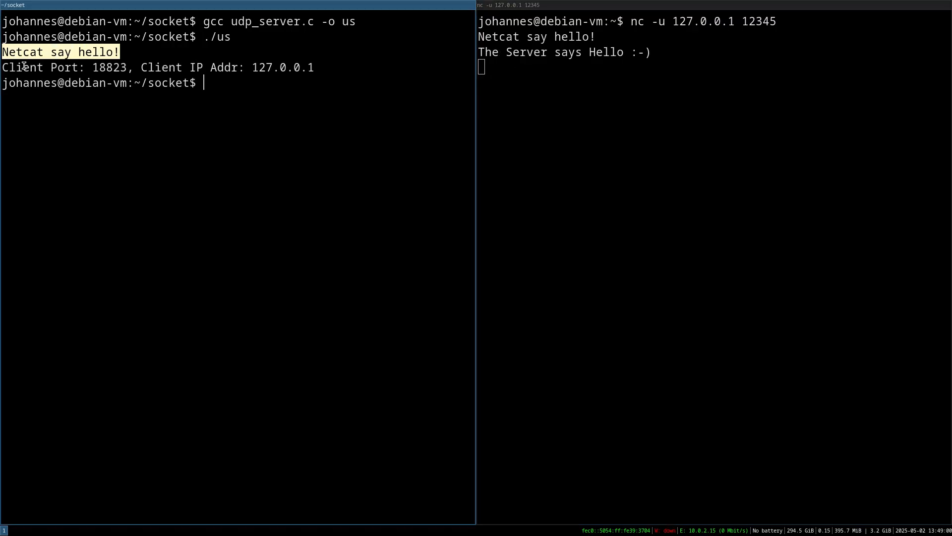
pyautogui.doubleClick(103, 67)
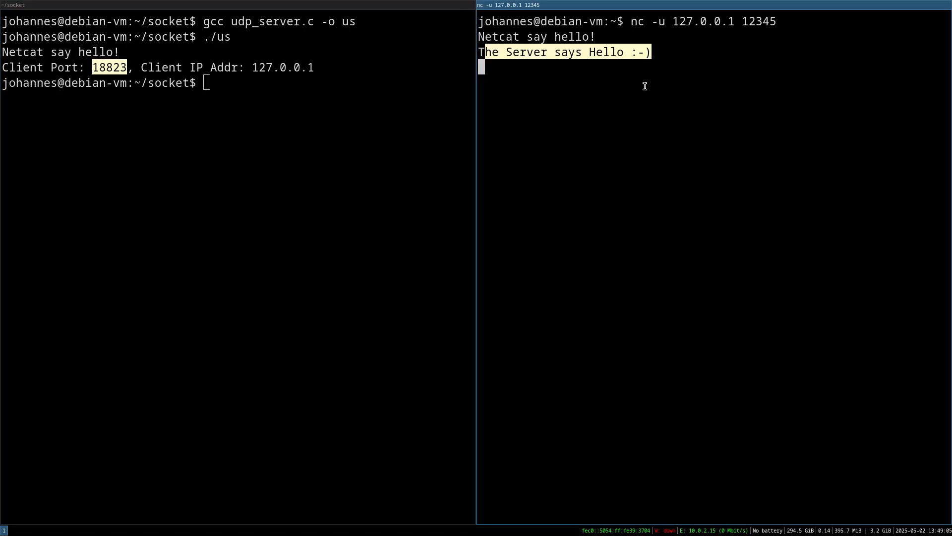
pyautogui.moveTo(771, 122)
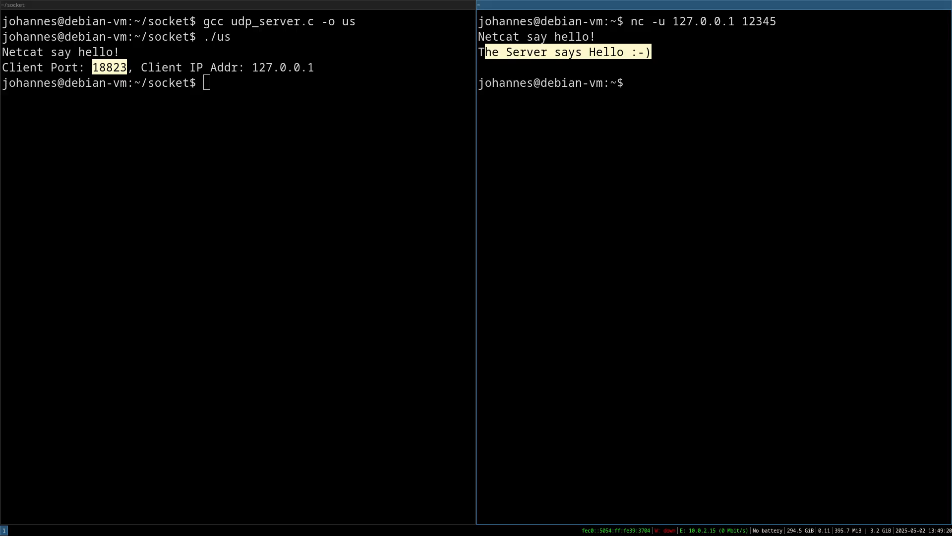
pyautogui.moveTo(127, 202)
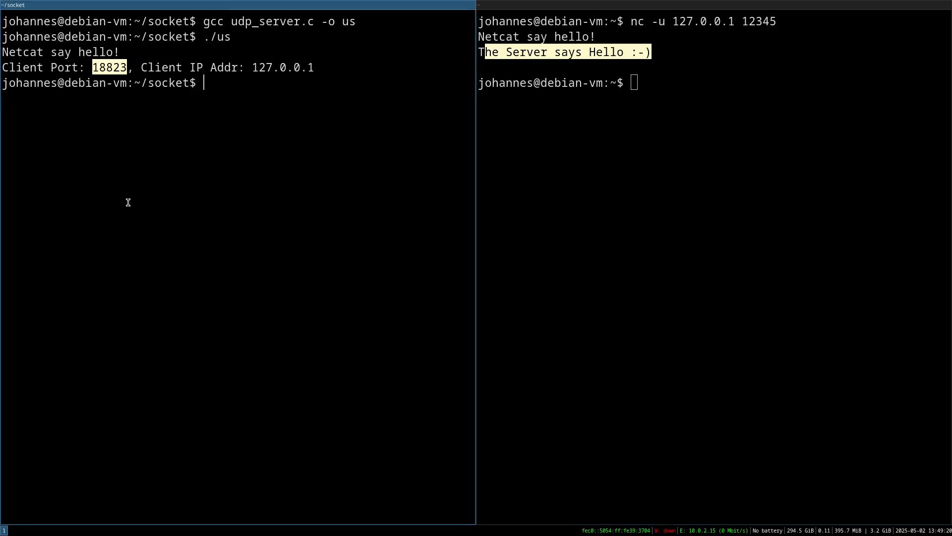